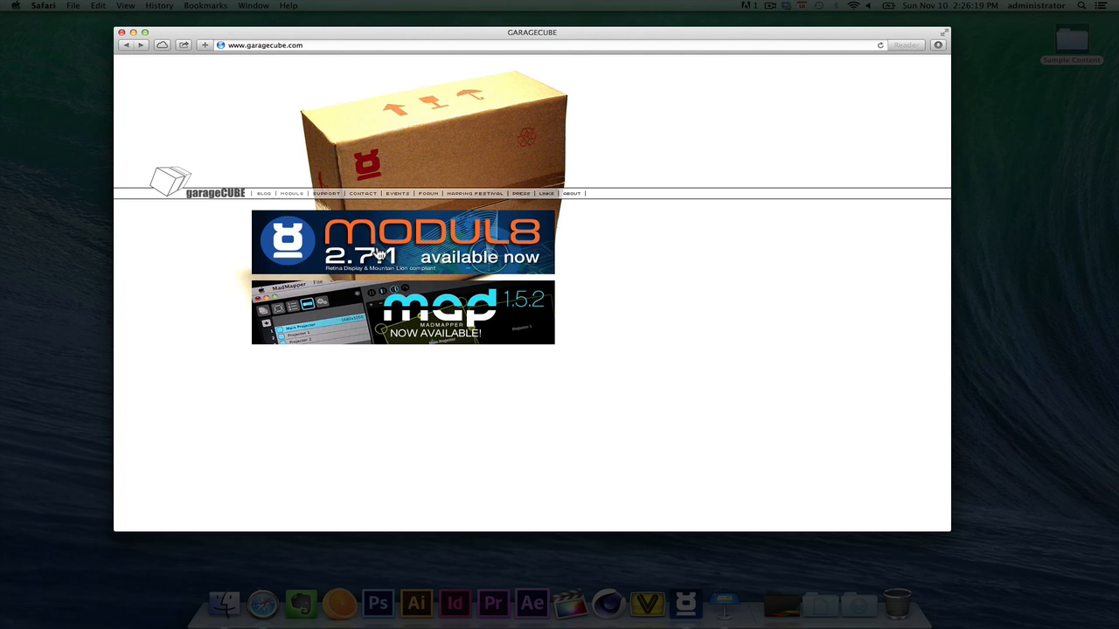
mouse_move(360, 255)
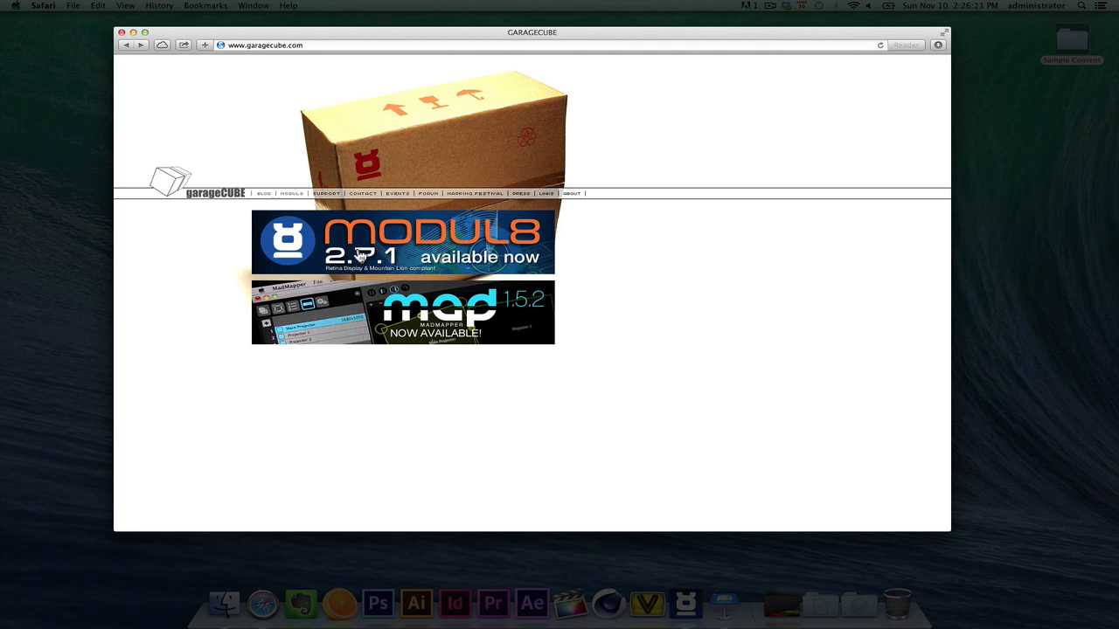
Follow the Modul8 2.7.1 banner from garagecube.com to the modul8.ch product page
left_click(402, 241)
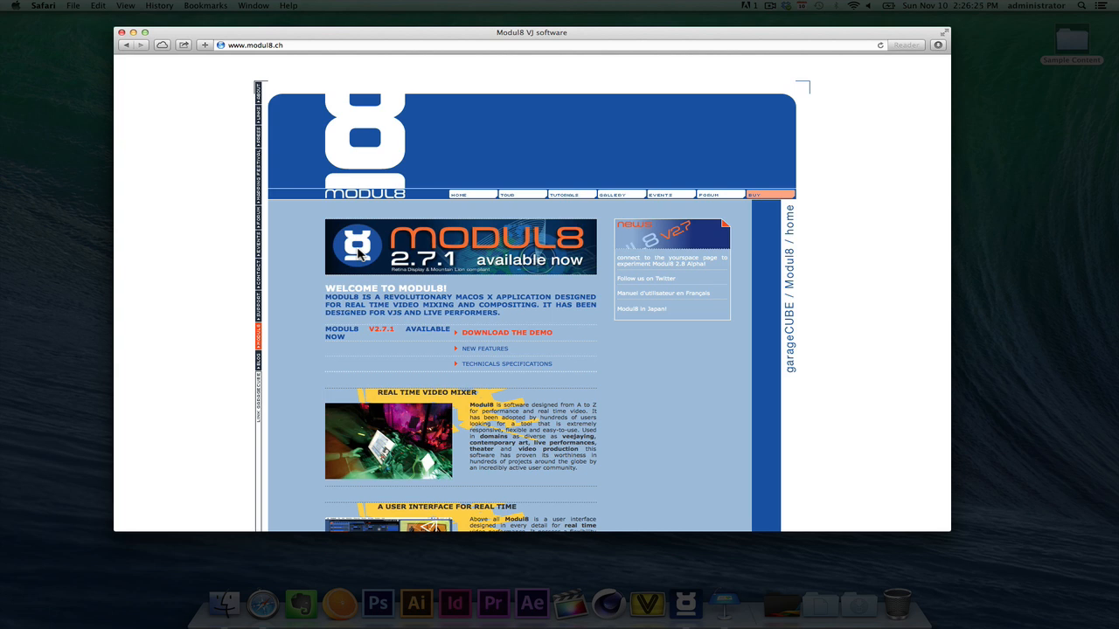
mouse_move(505, 332)
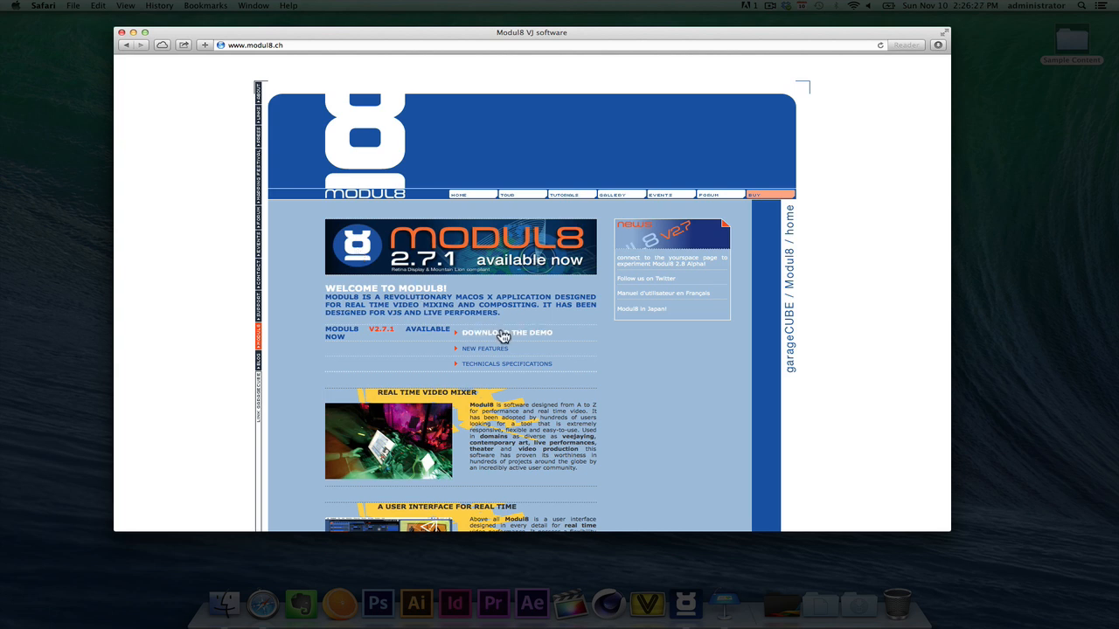
mouse_move(539, 341)
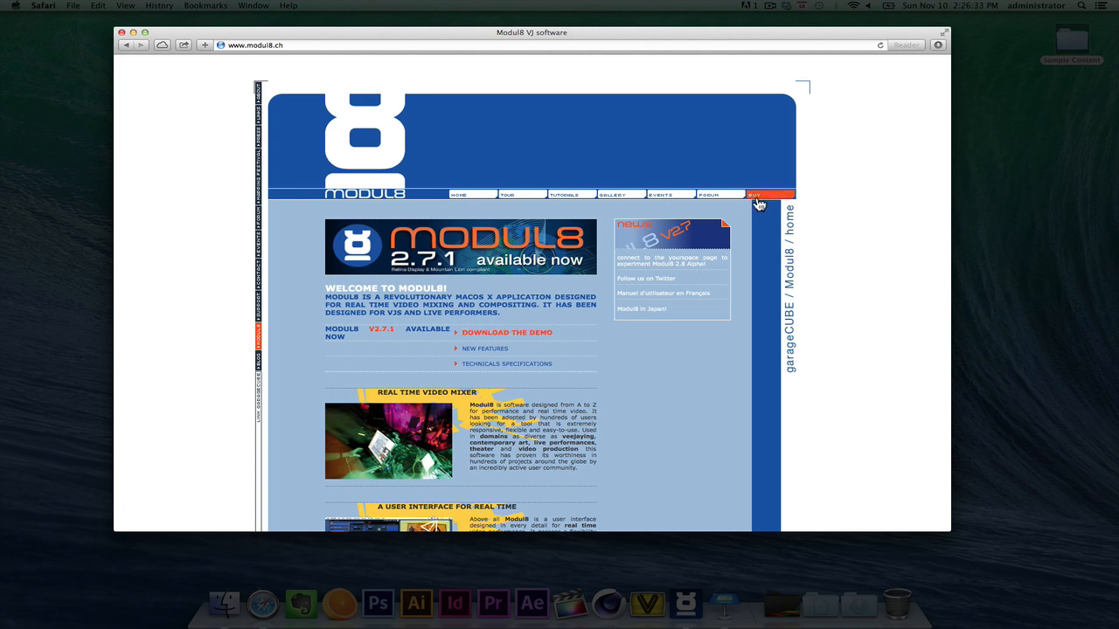
mouse_move(759, 202)
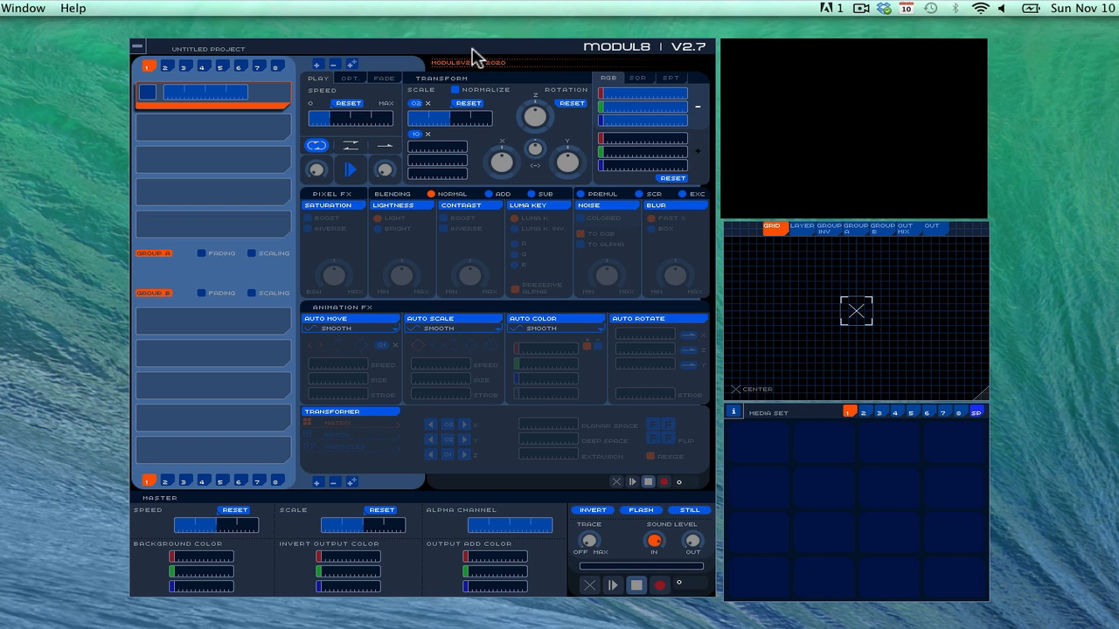
mouse_move(70, 210)
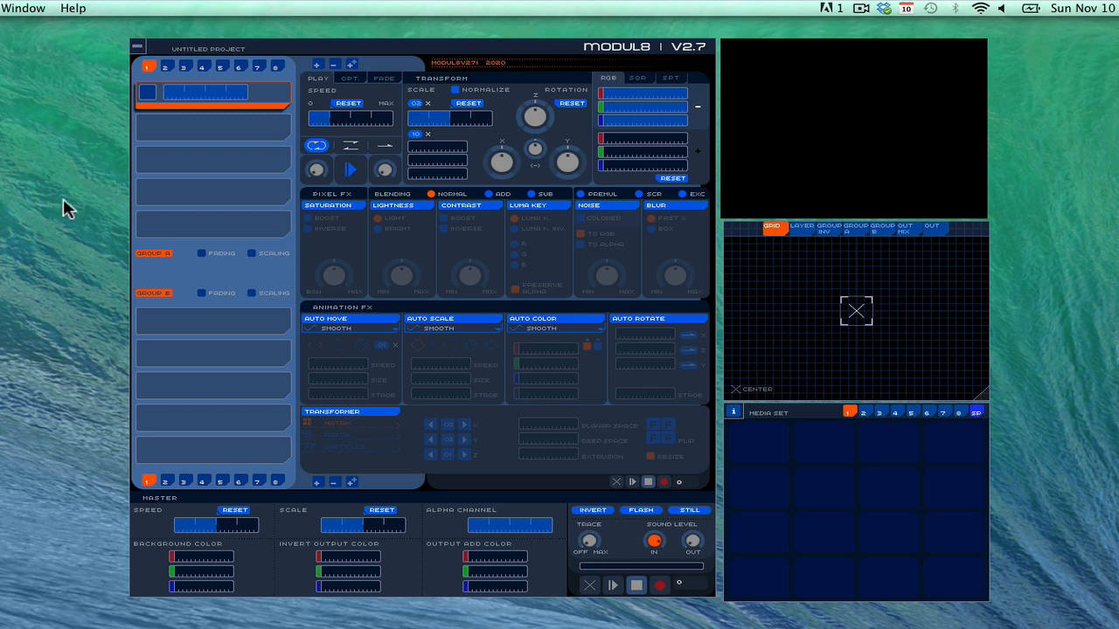
mouse_move(130, 108)
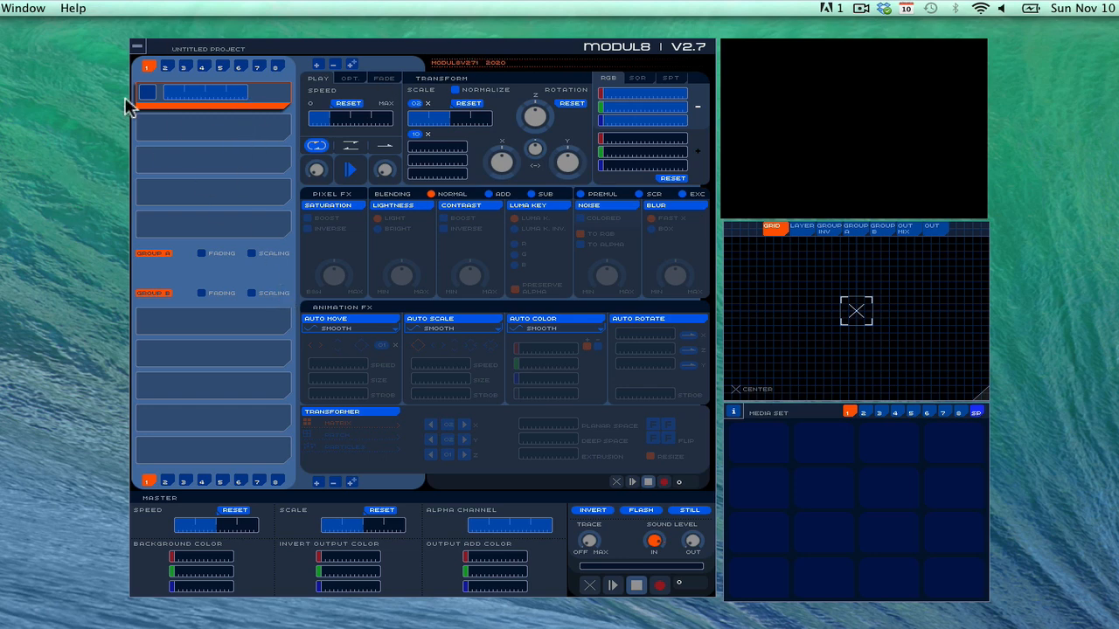
mouse_move(72, 60)
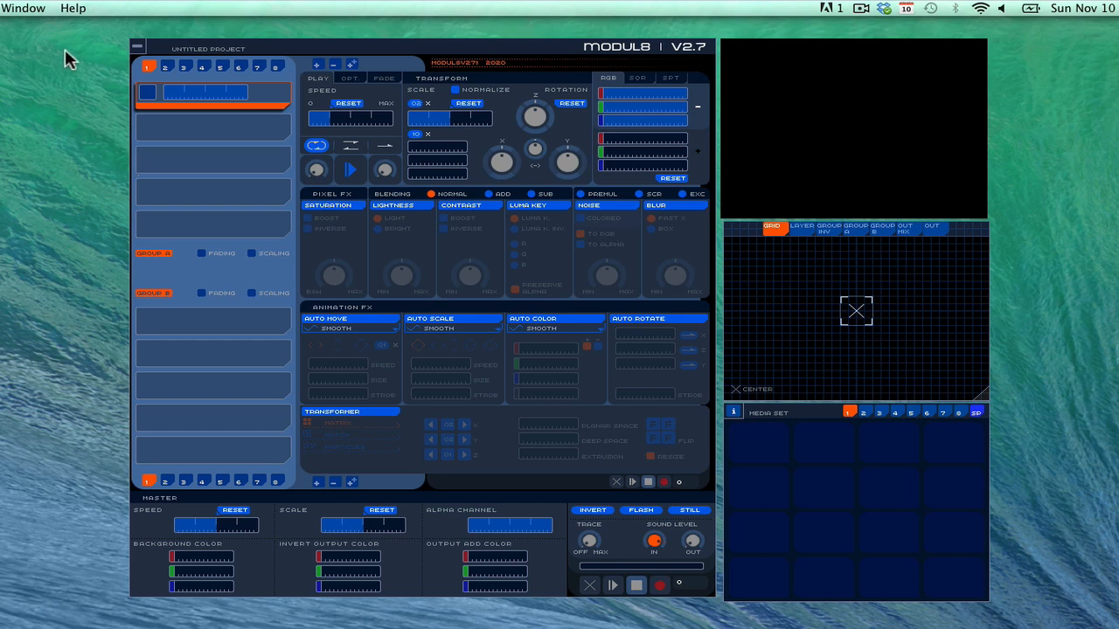
left_click(140, 7)
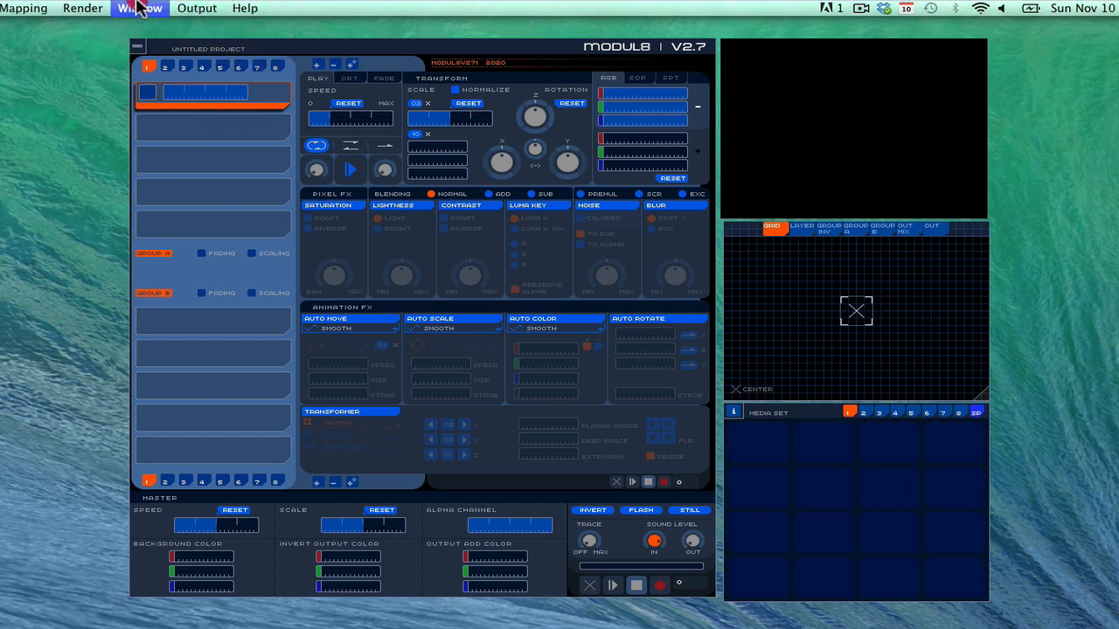
left_click(140, 7)
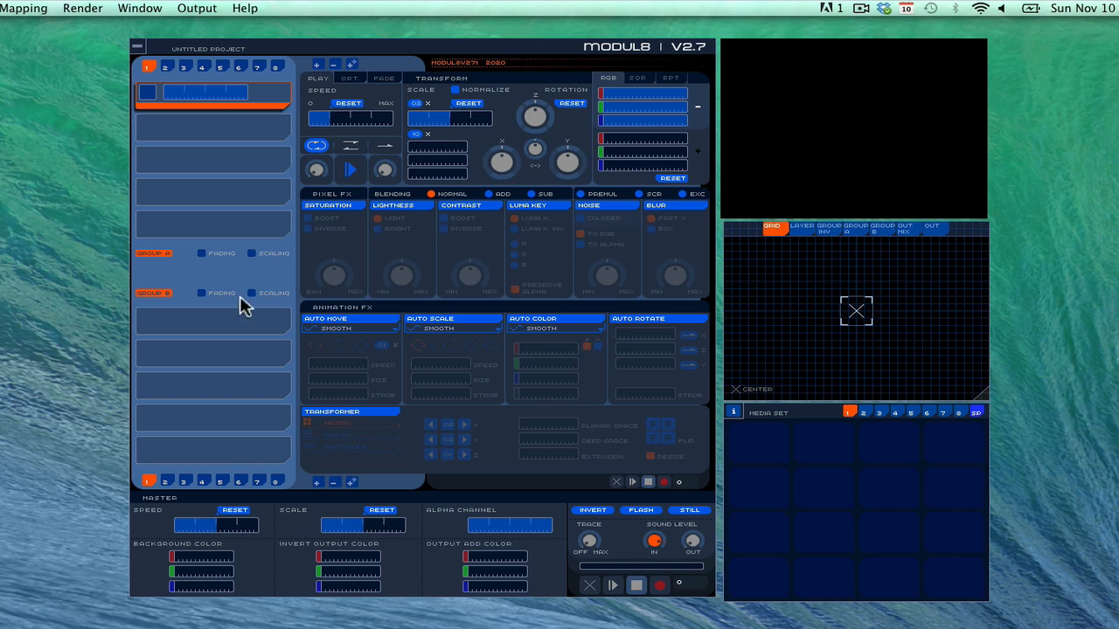
mouse_move(241, 217)
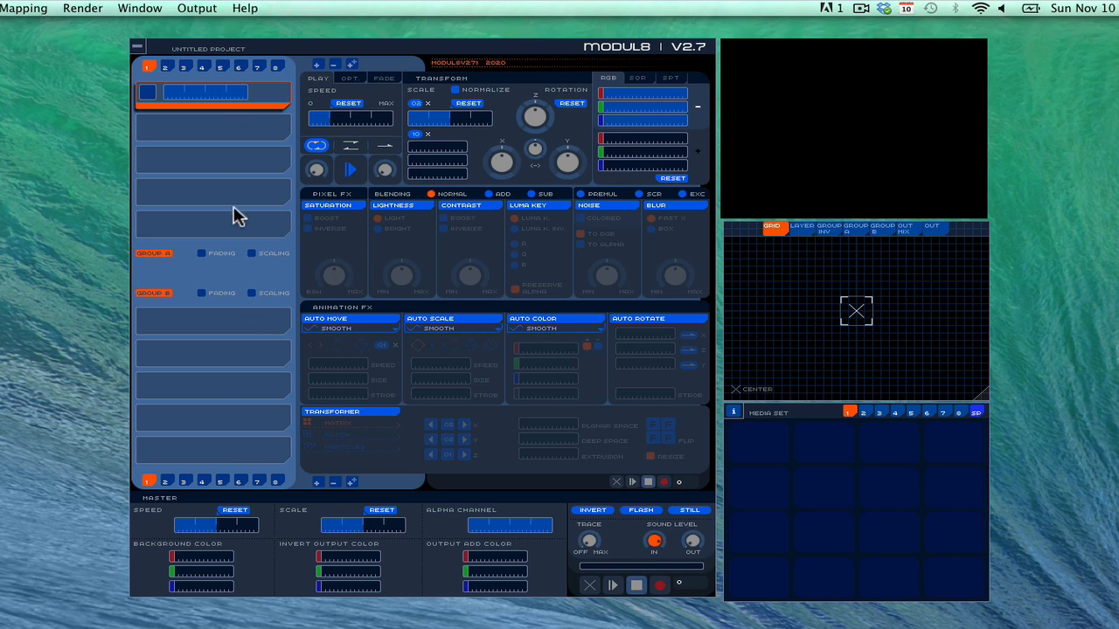
mouse_move(535, 166)
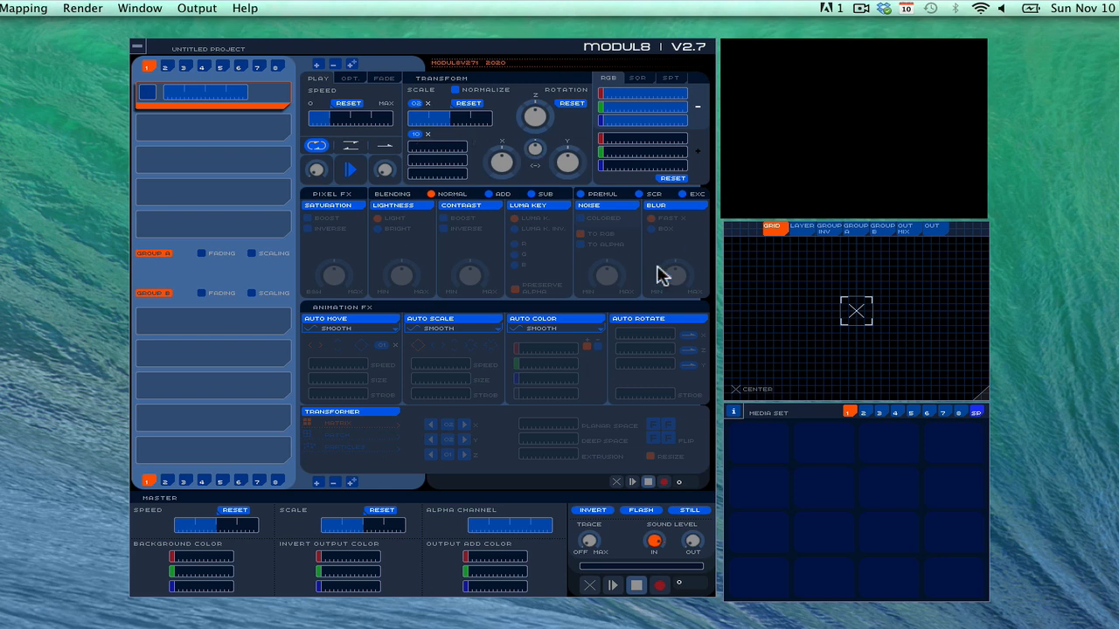
mouse_move(883, 122)
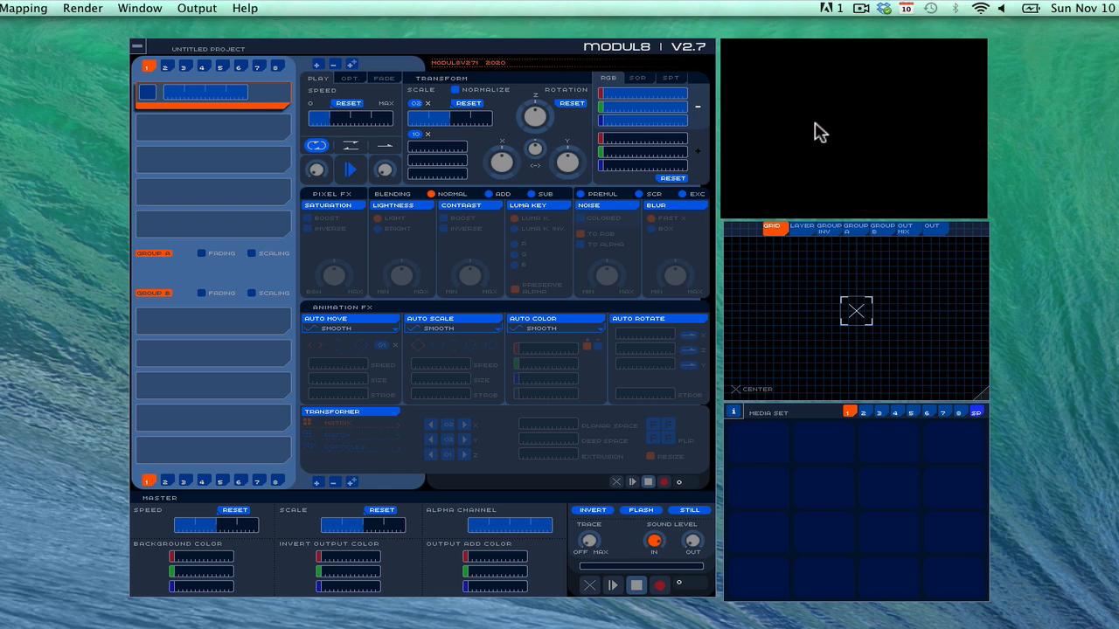
mouse_move(853, 112)
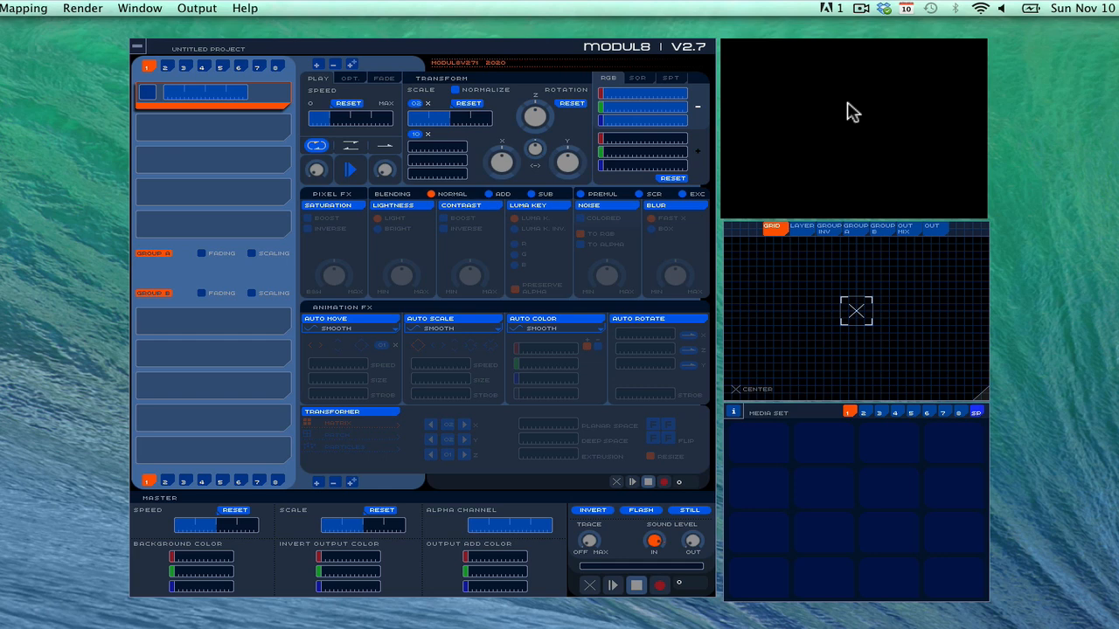
mouse_move(802, 266)
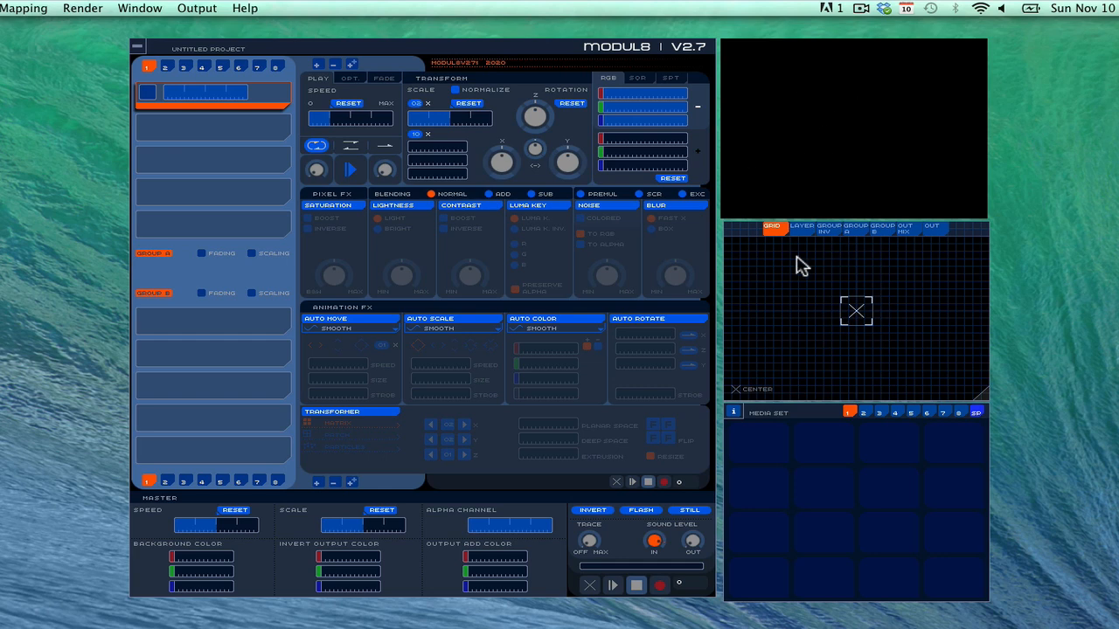
mouse_move(865, 349)
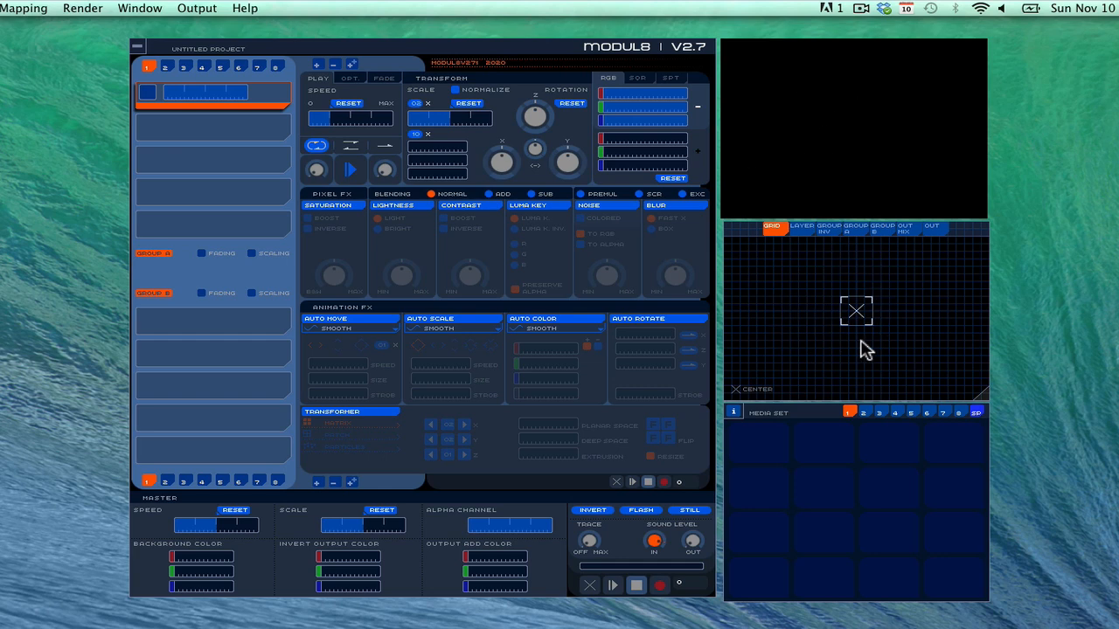
mouse_move(831, 435)
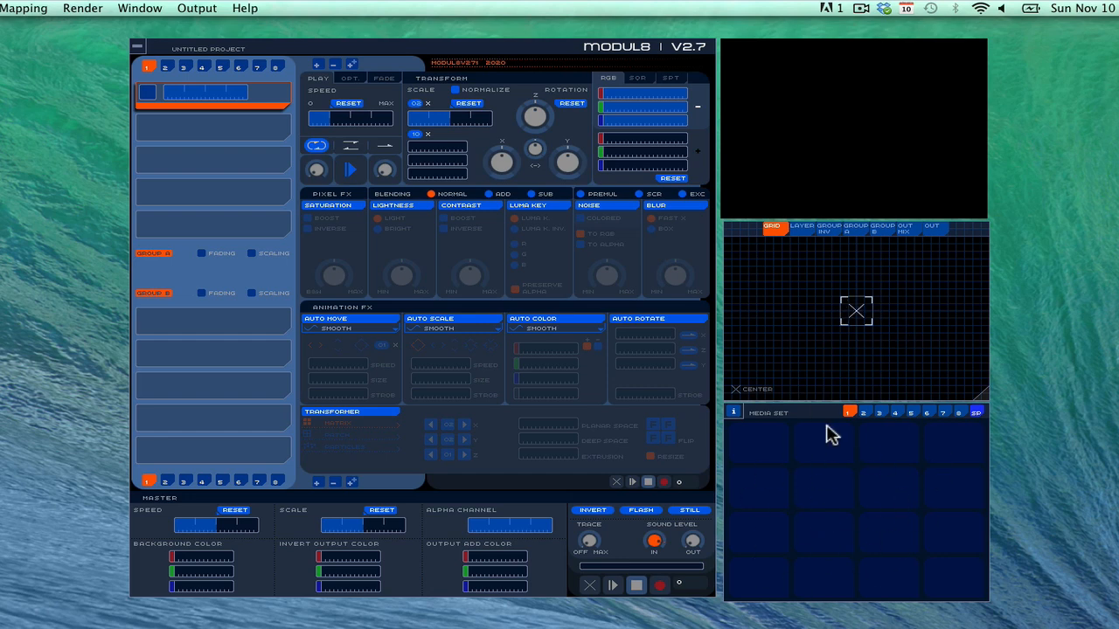
mouse_move(936, 480)
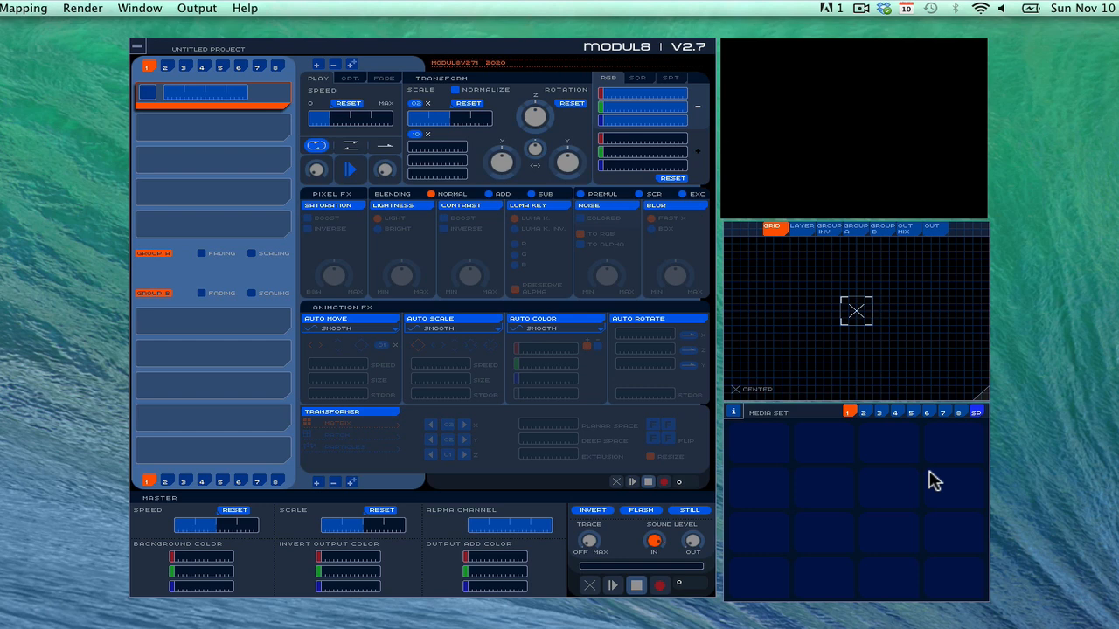
mouse_move(841, 549)
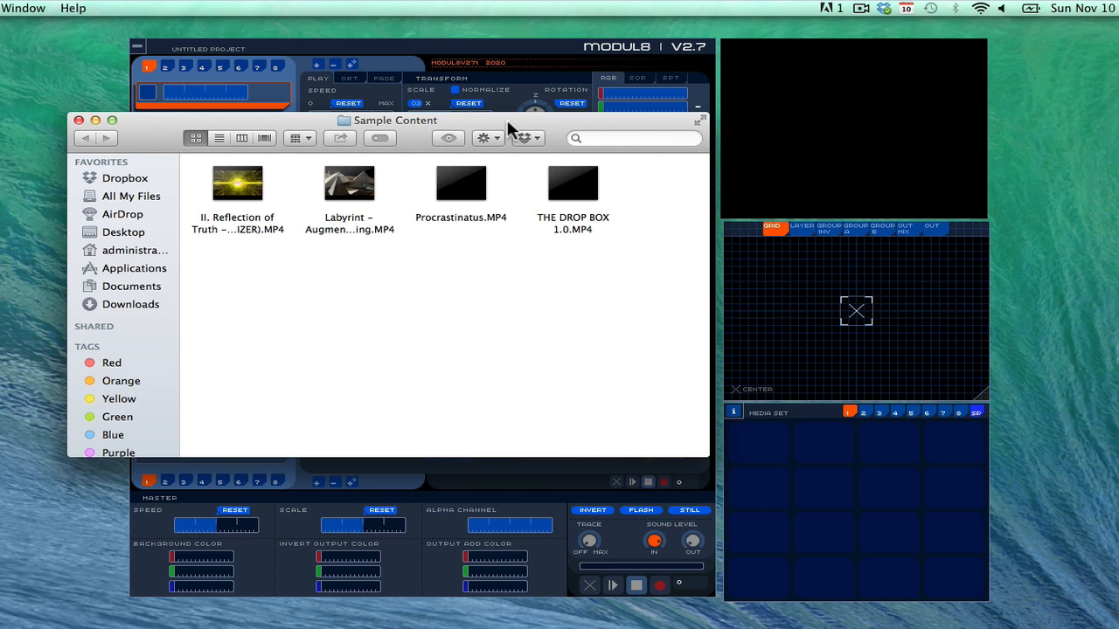
Drag the sample MP4 clips and the logo PNG from Sample Content into empty Media Set slots
left_click(574, 184)
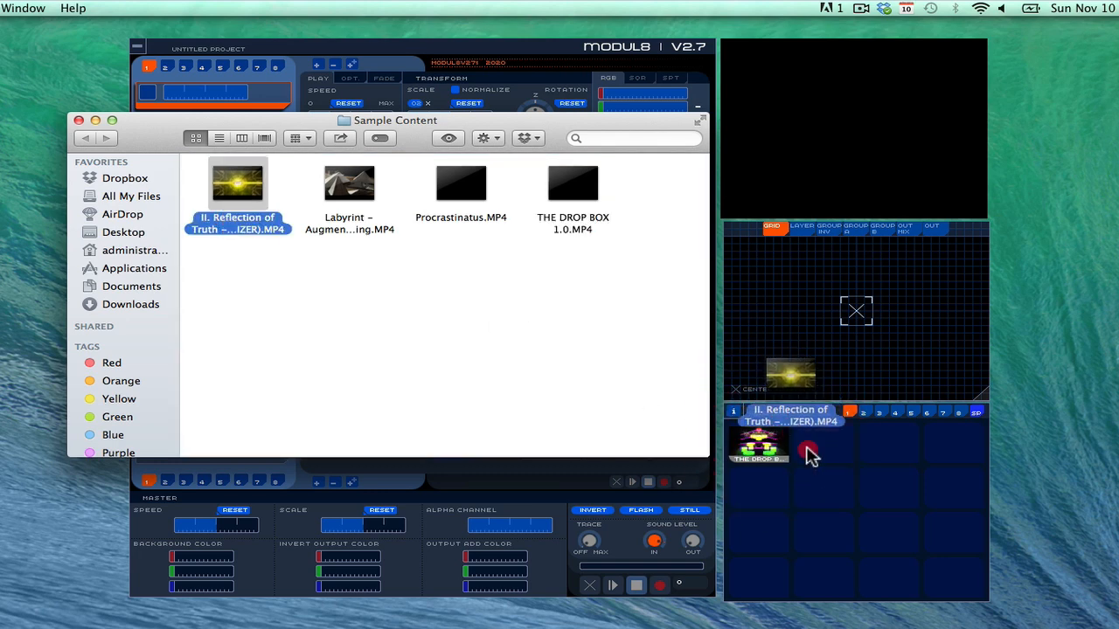
left_click(461, 184)
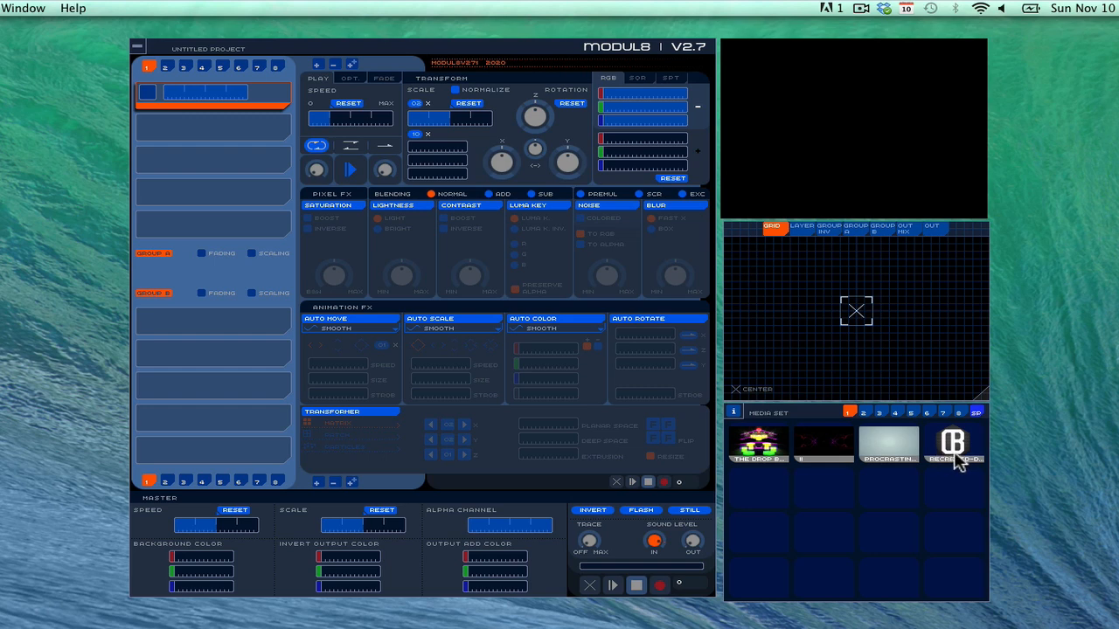
mouse_move(986, 451)
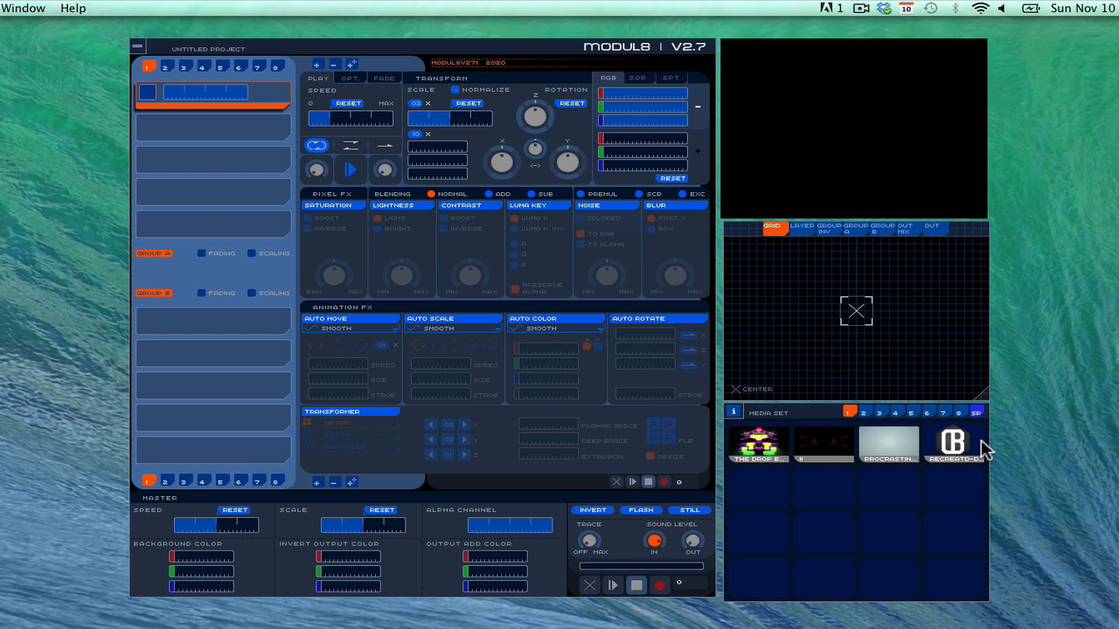
mouse_move(979, 468)
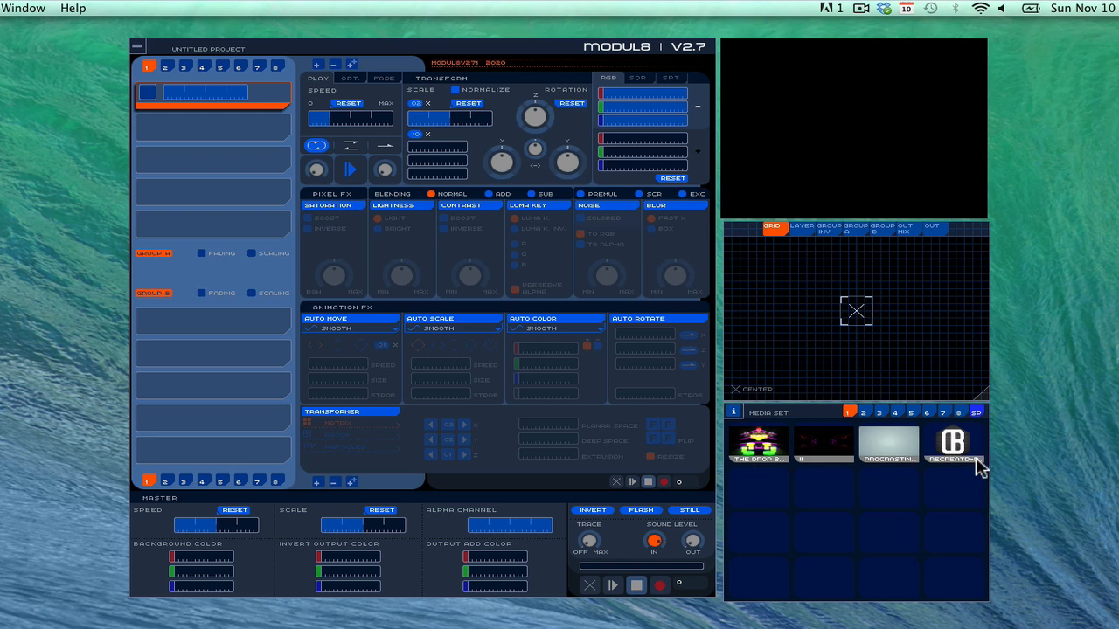
mouse_move(171, 70)
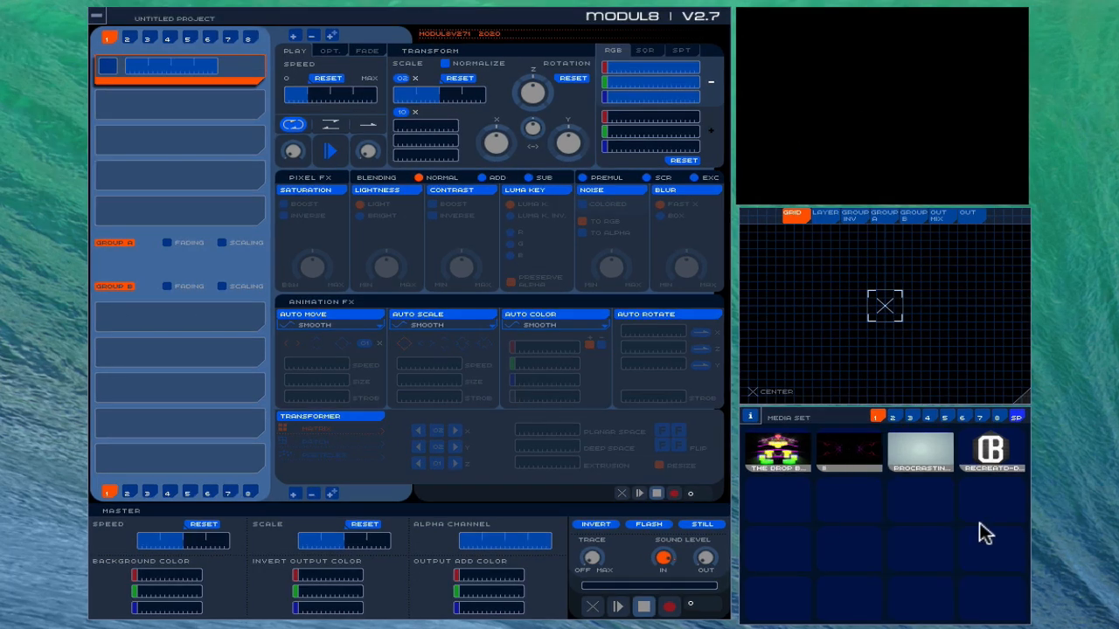
mouse_move(941, 36)
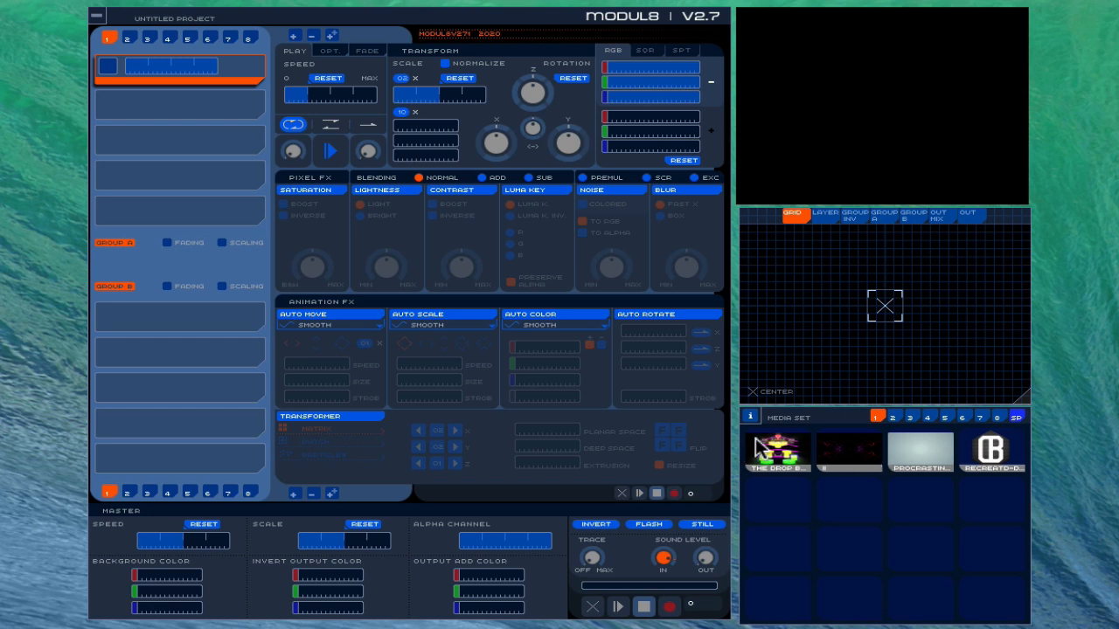
mouse_move(166, 112)
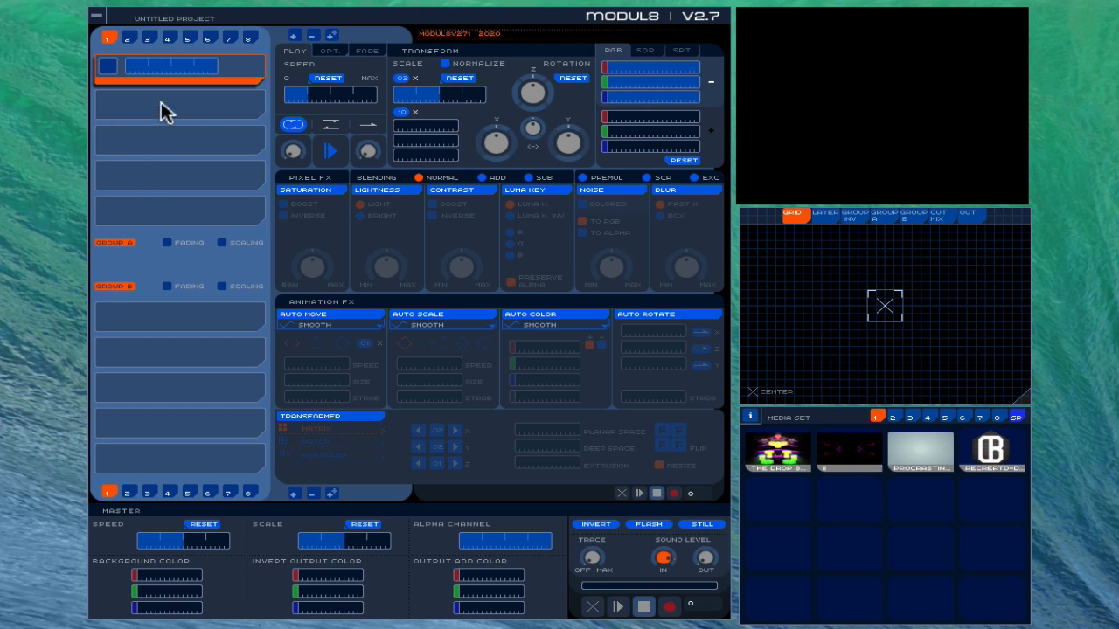
mouse_move(178, 78)
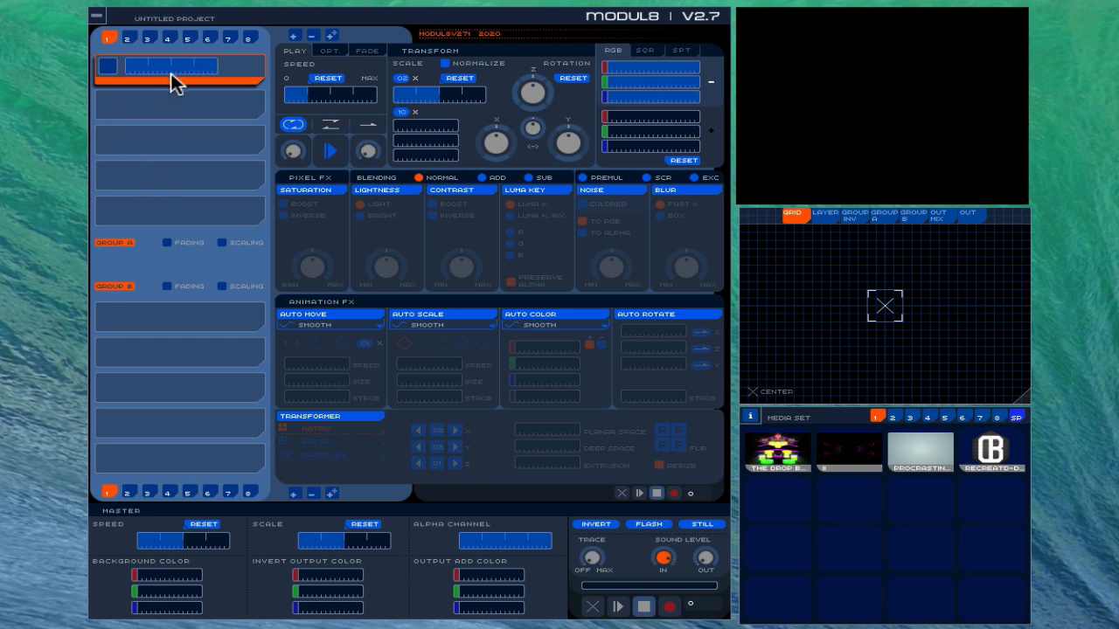
mouse_move(533, 84)
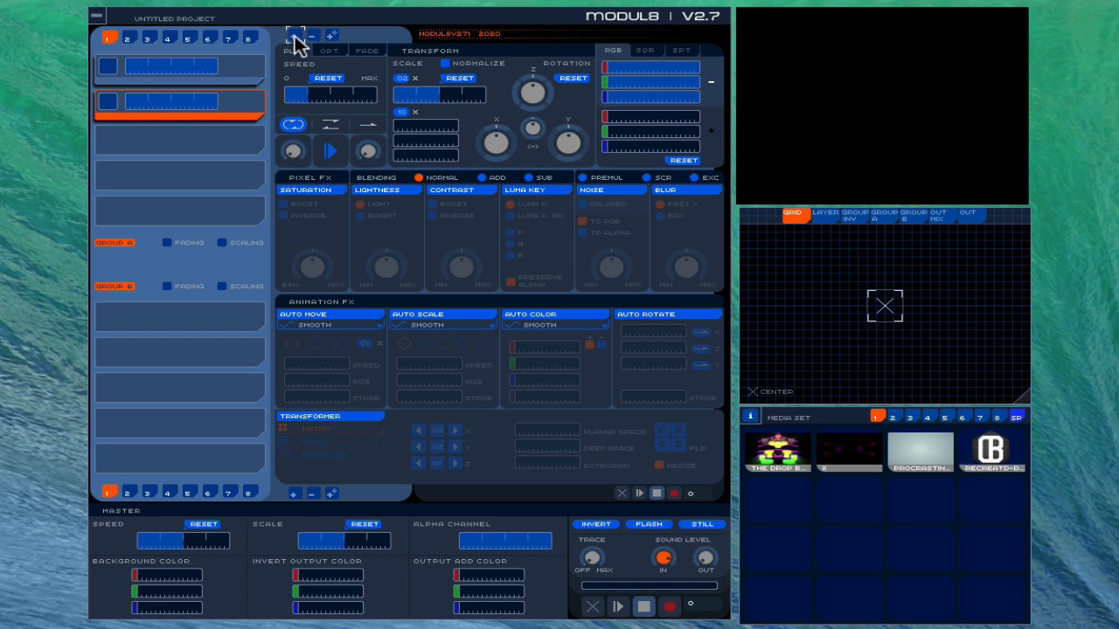
Add layers with the layer add button until the untitled project lists four layers
left_click(178, 136)
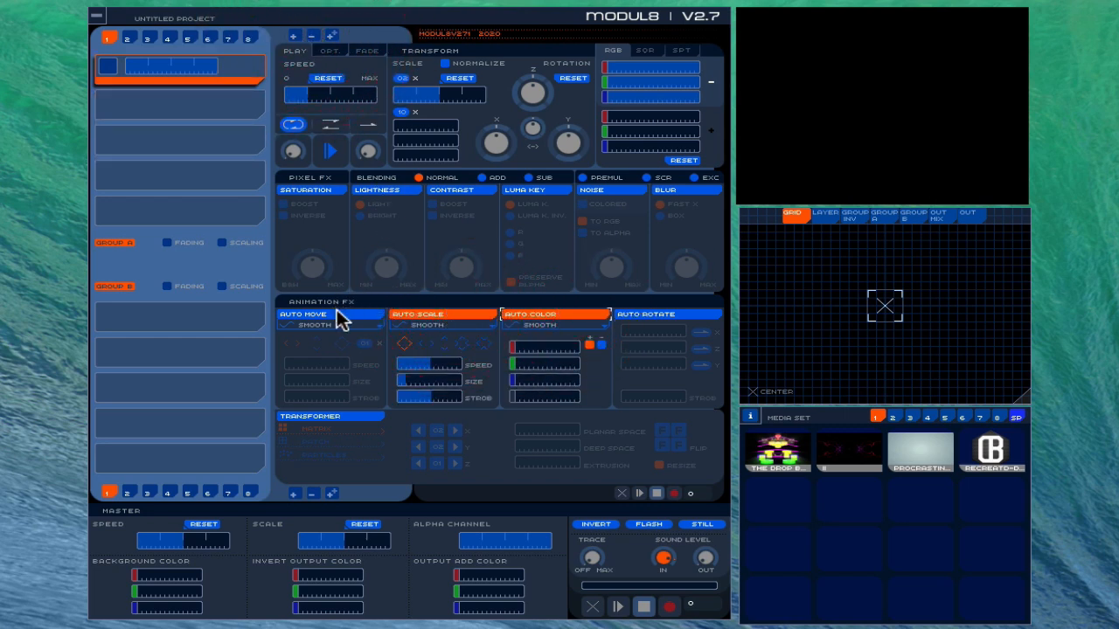
left_click(329, 315)
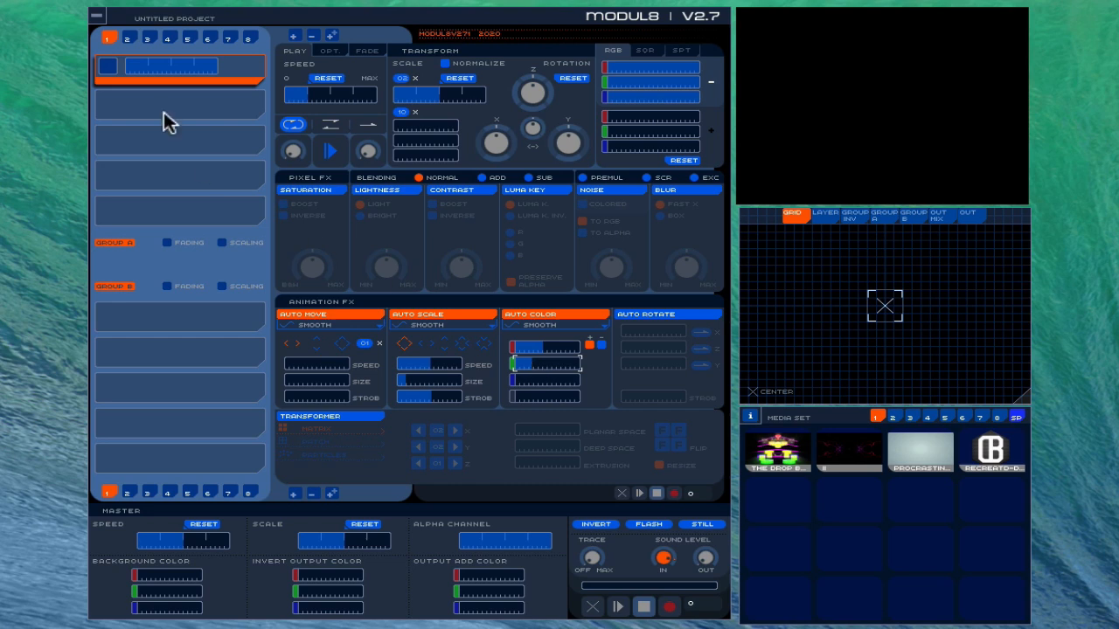
mouse_move(330, 42)
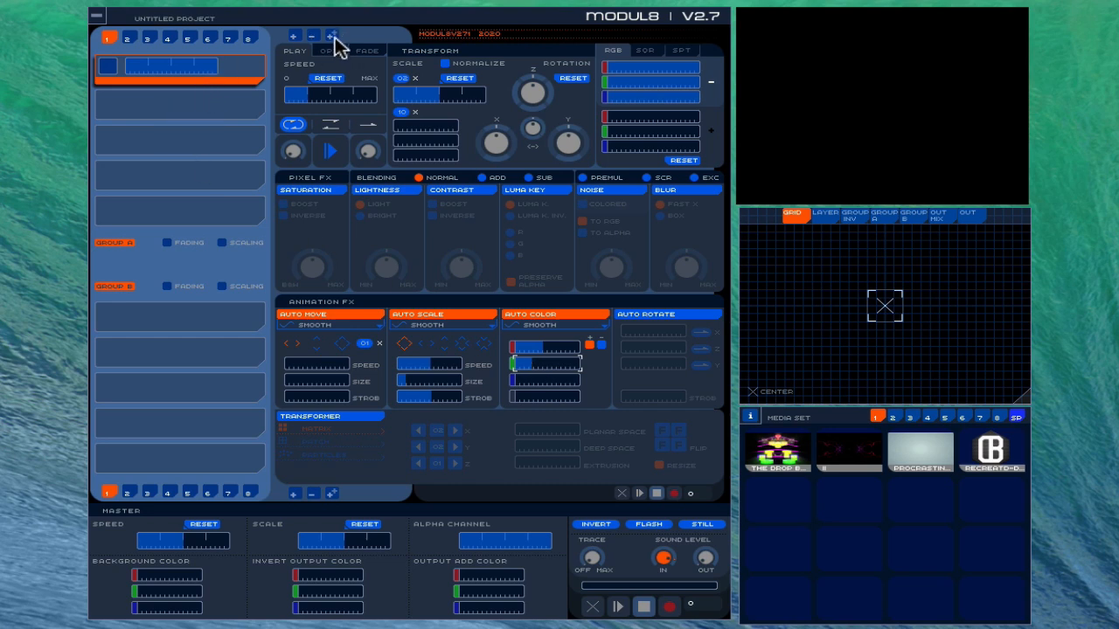
left_click(179, 102)
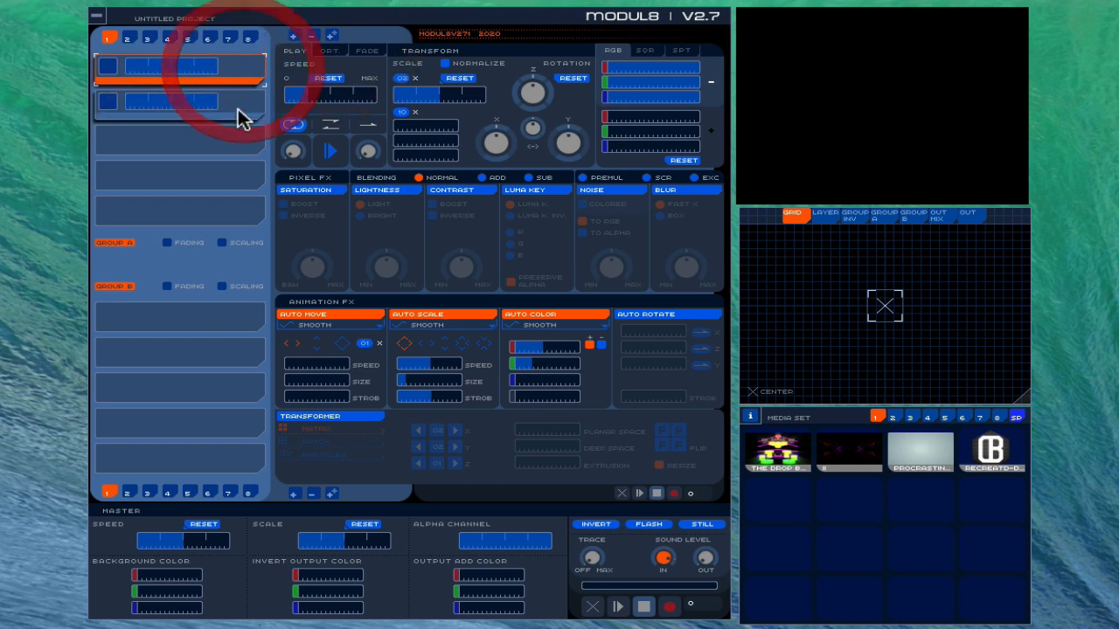
left_click(178, 102)
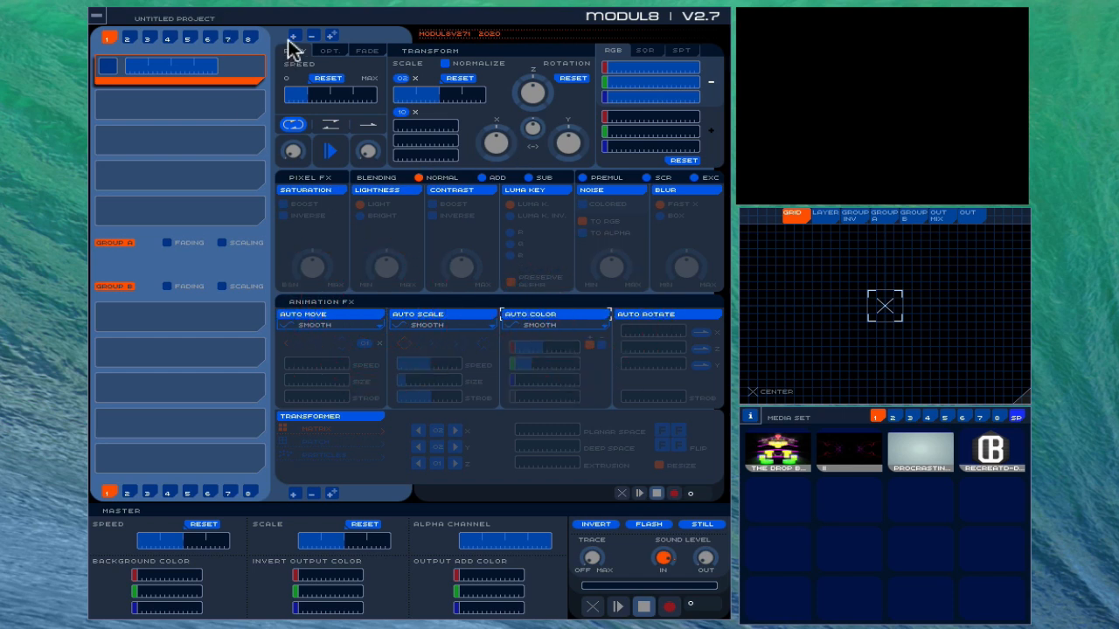
left_click(293, 35)
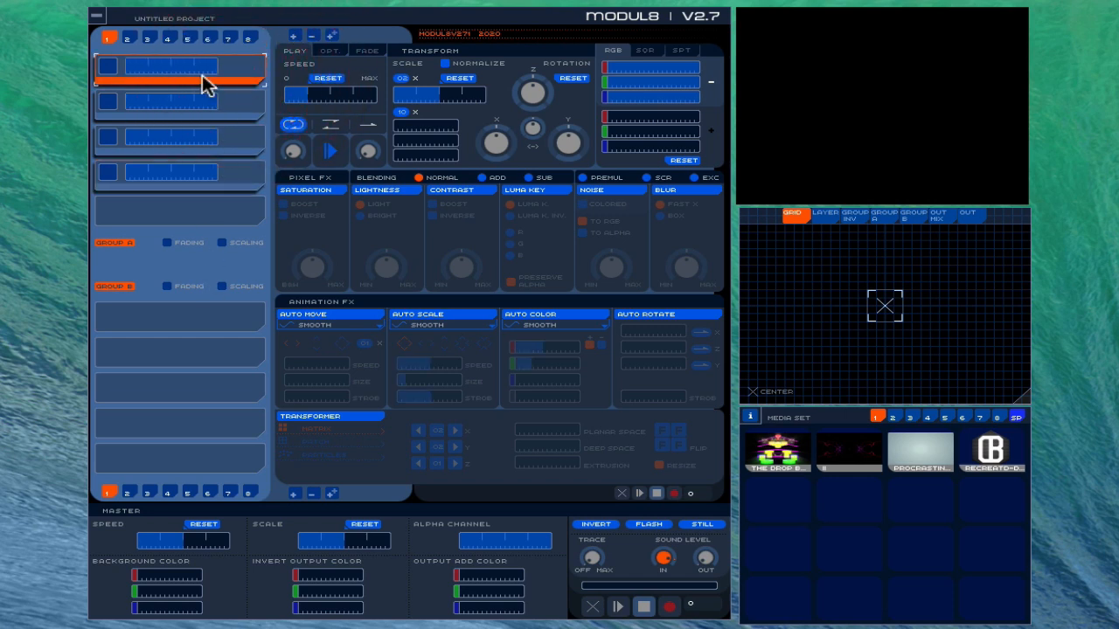
mouse_move(759, 422)
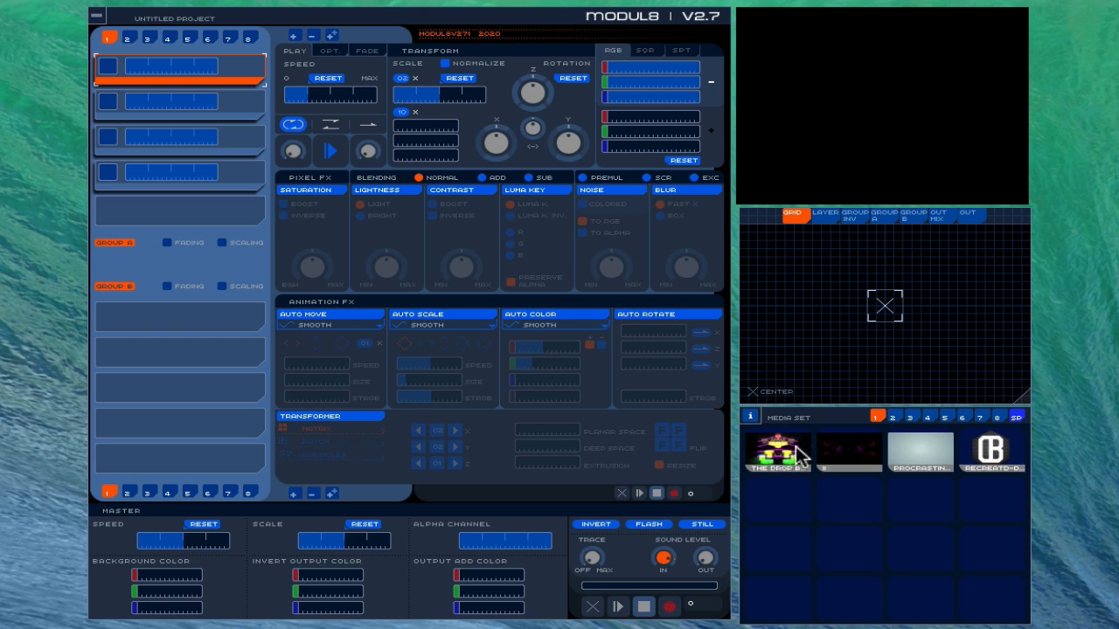
mouse_move(997, 437)
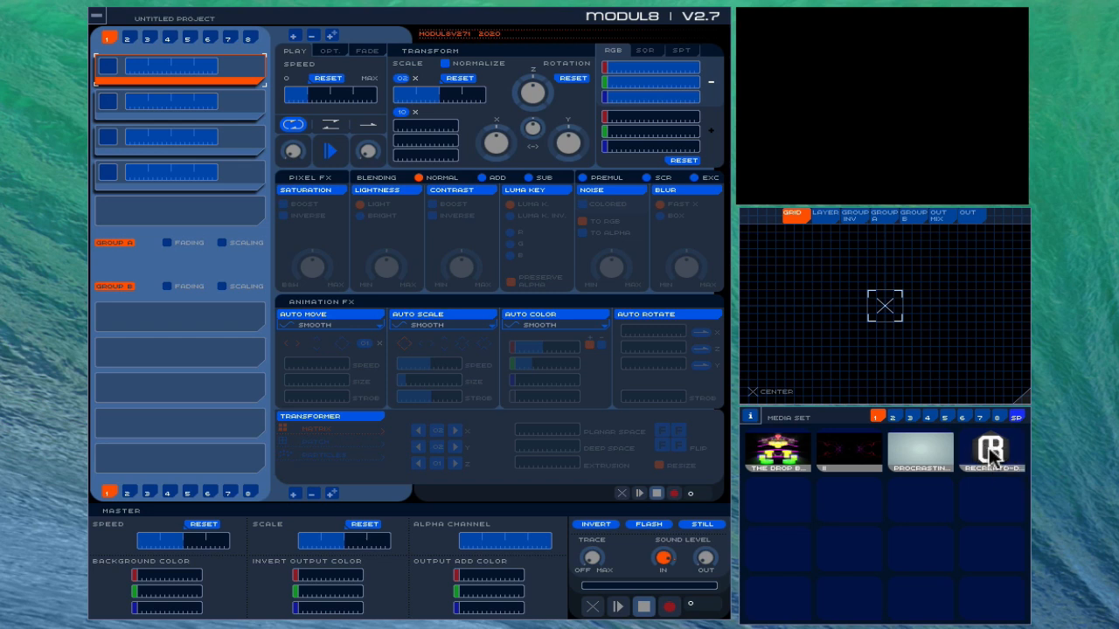
Load the logo image onto layer 1 so it shows in the preview, then select layer 2
left_click(993, 451)
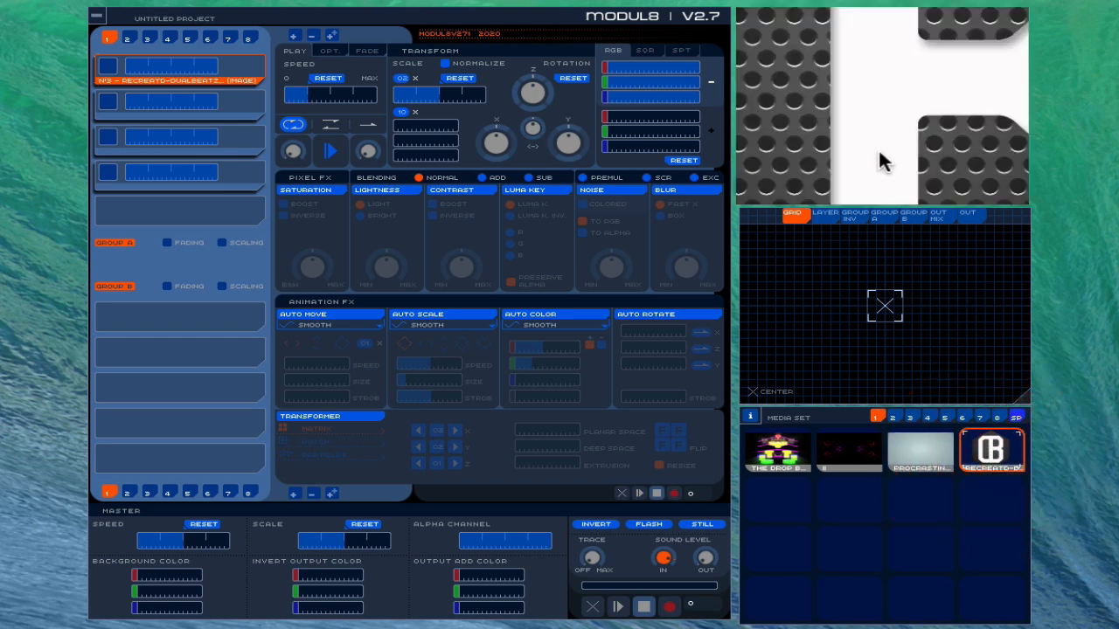
mouse_move(888, 119)
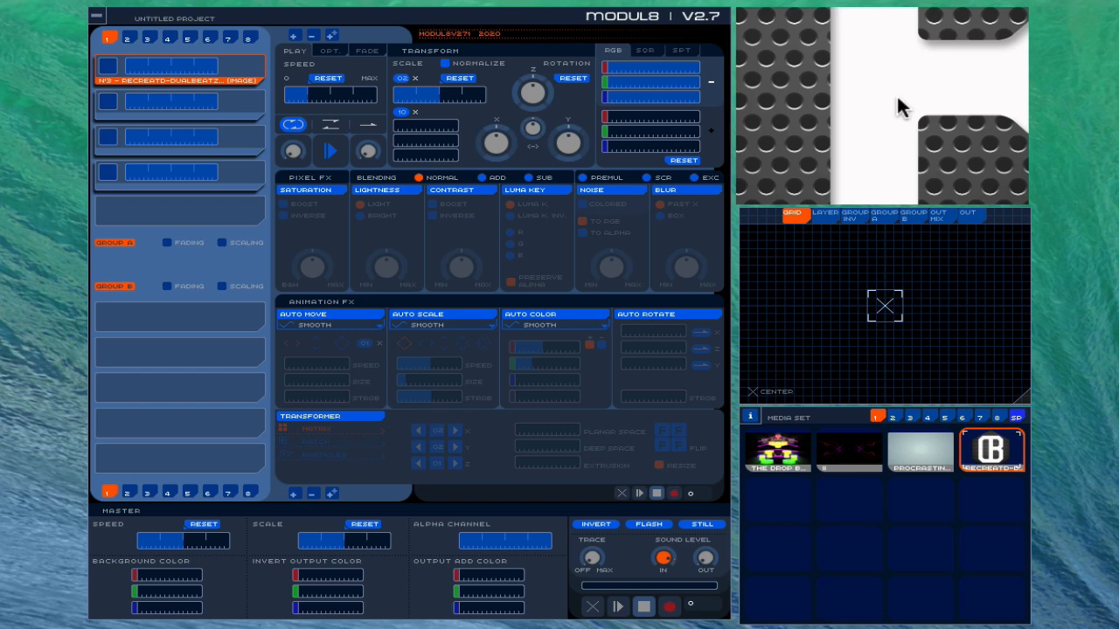
mouse_move(884, 119)
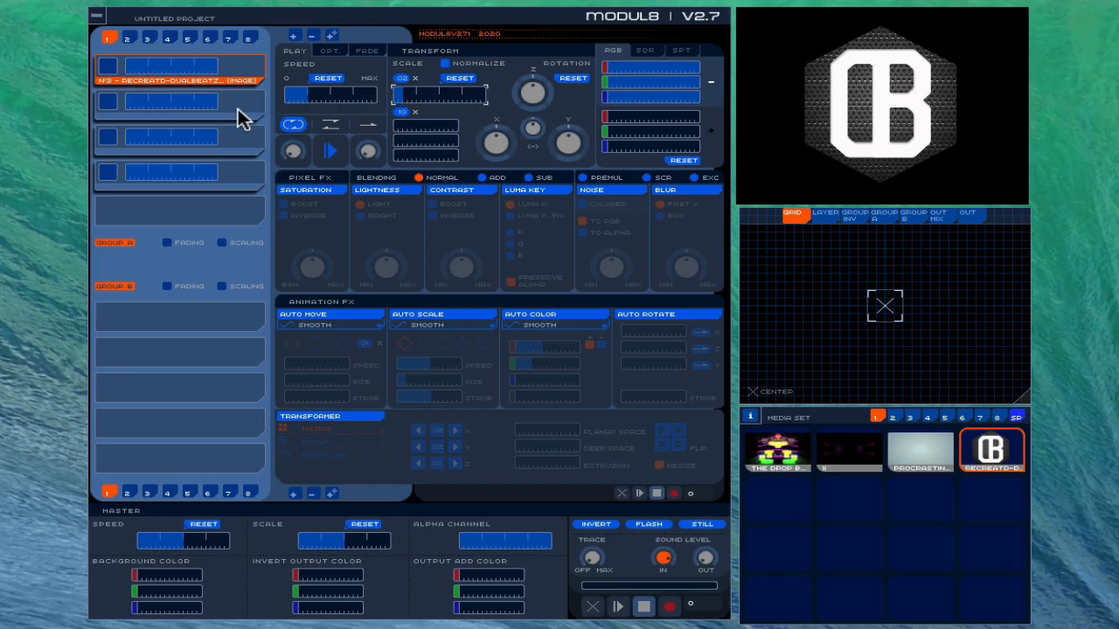
left_click(179, 101)
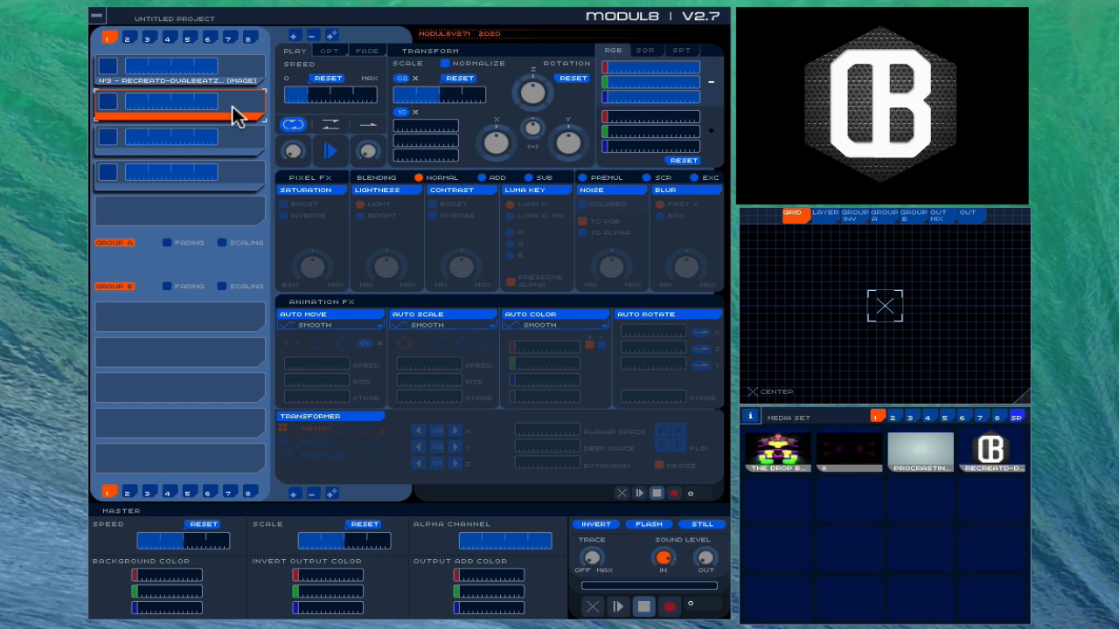
mouse_move(158, 114)
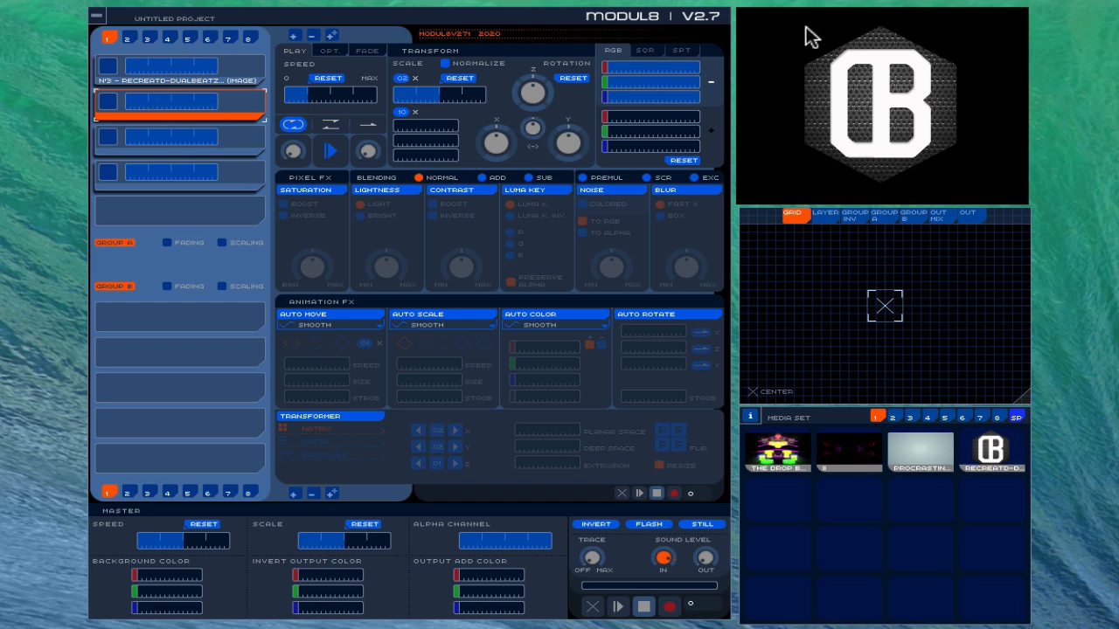
mouse_move(836, 336)
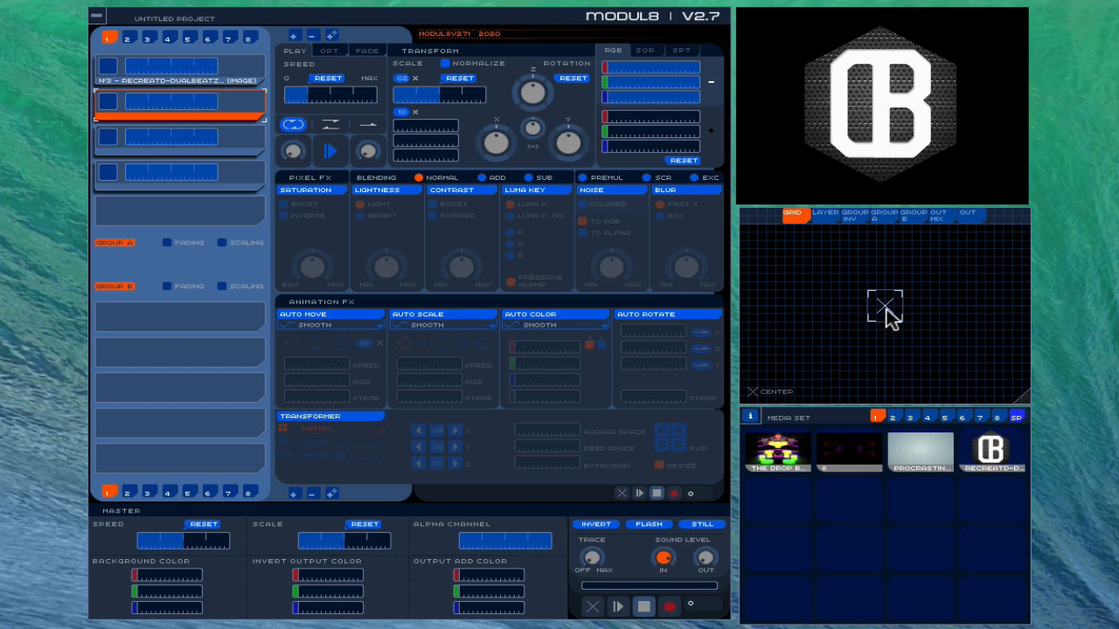
Put video clips on the second and third layers and create a new empty layer below layer 0
left_click(846, 451)
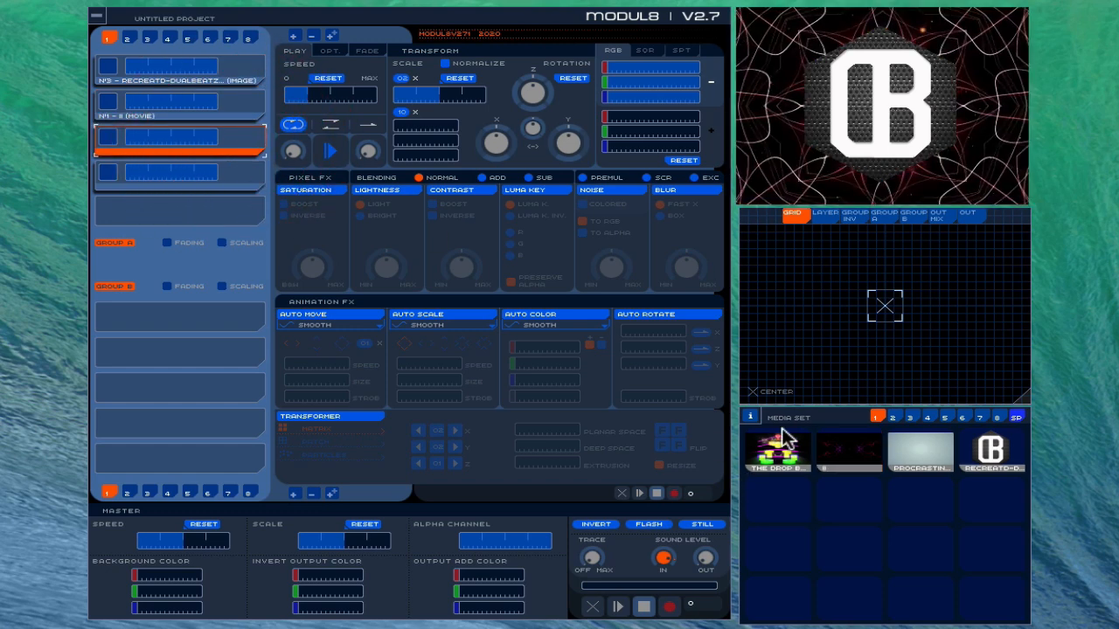
left_click(776, 451)
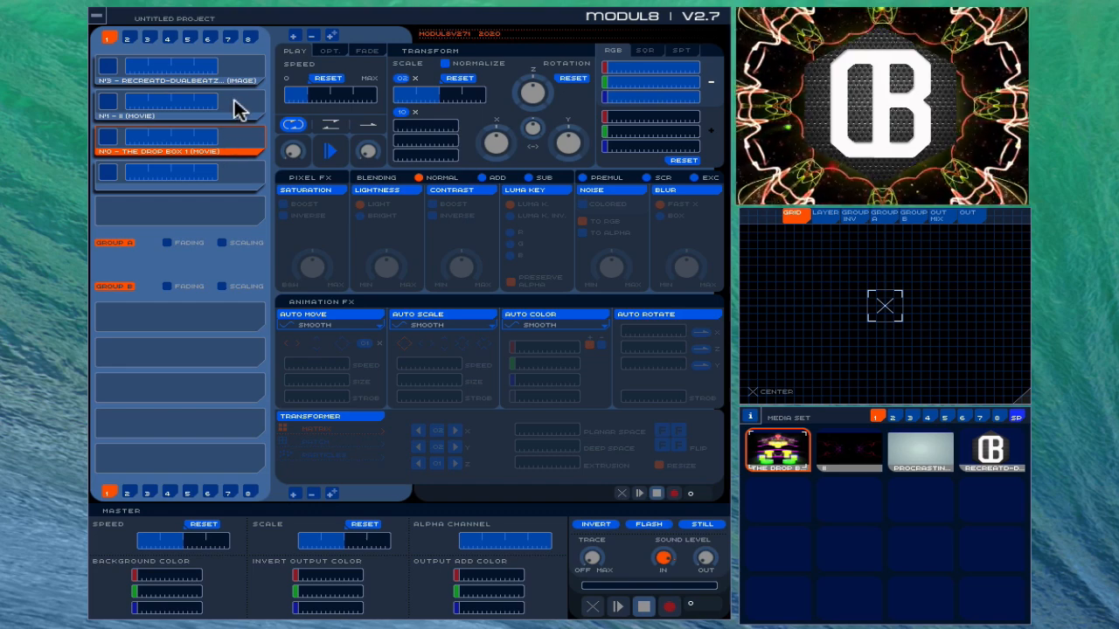
mouse_move(231, 106)
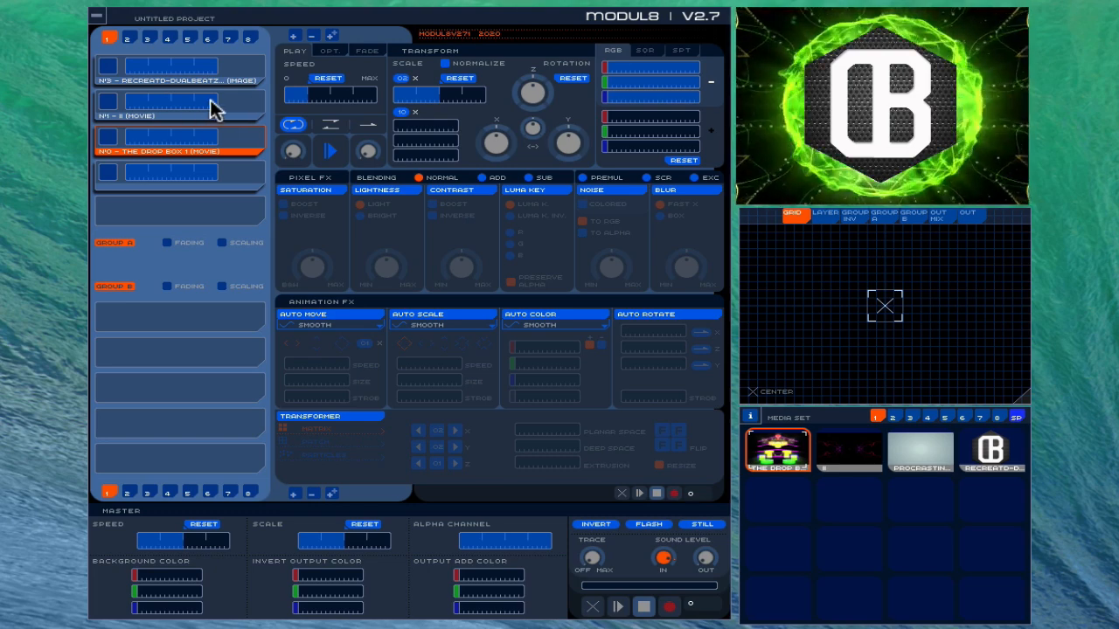
left_click(178, 103)
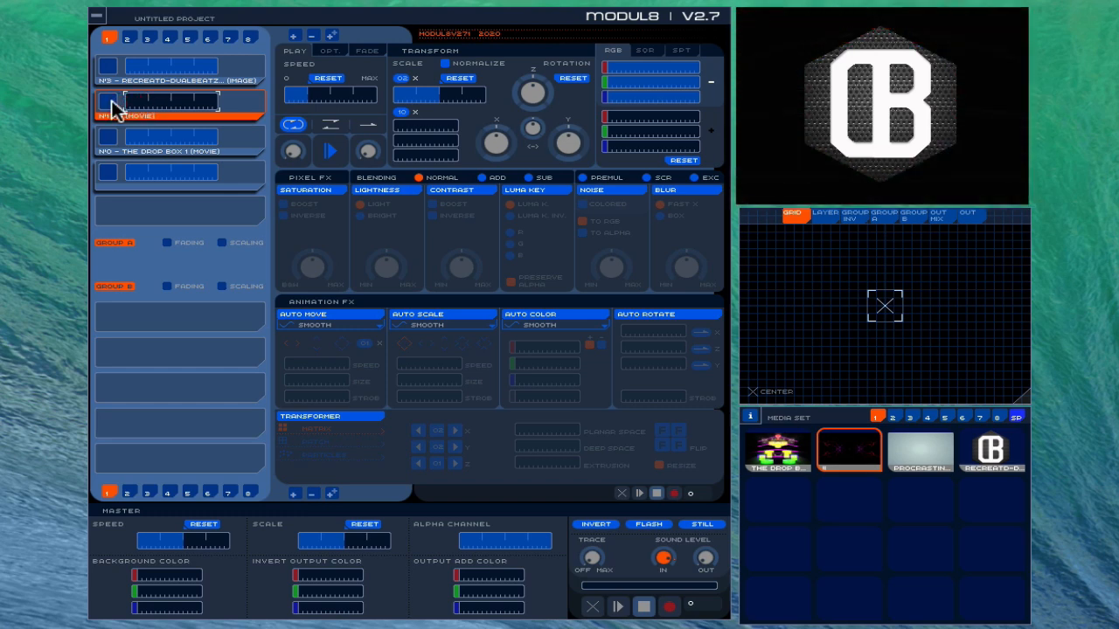
left_click(172, 101)
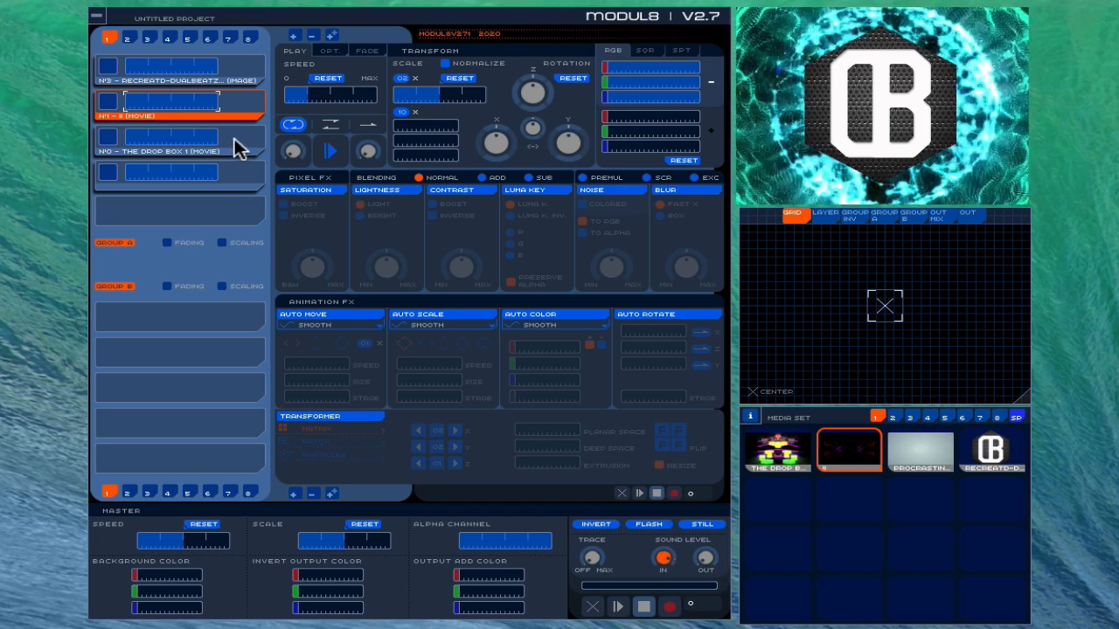
left_click(178, 144)
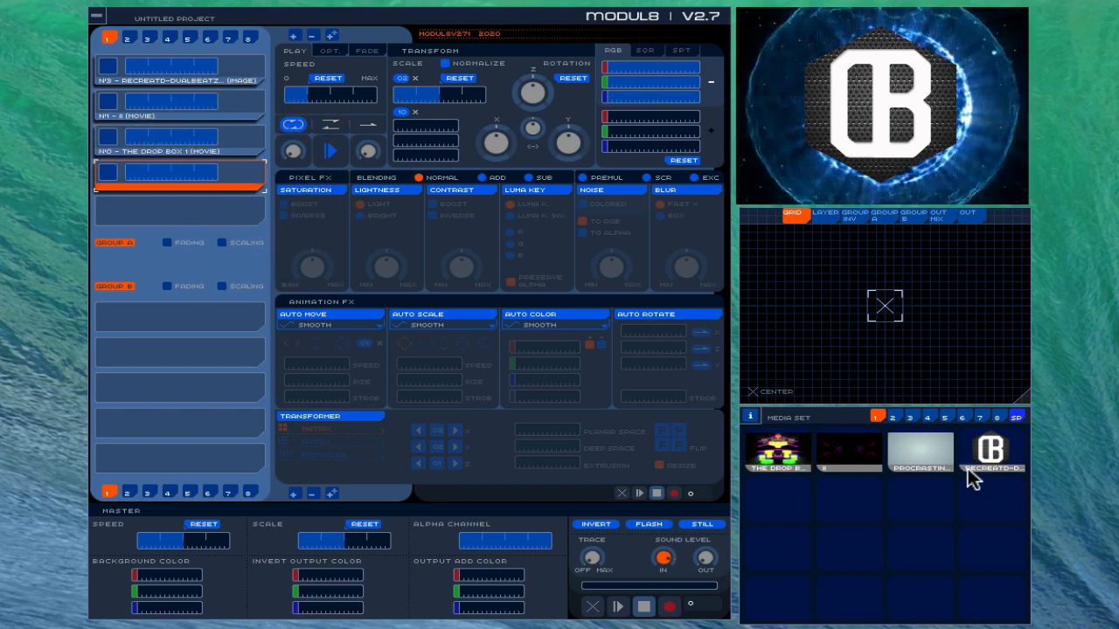
Load the Procrastinatus movie onto the new fourth layer and reorder the layer stack
left_click(920, 451)
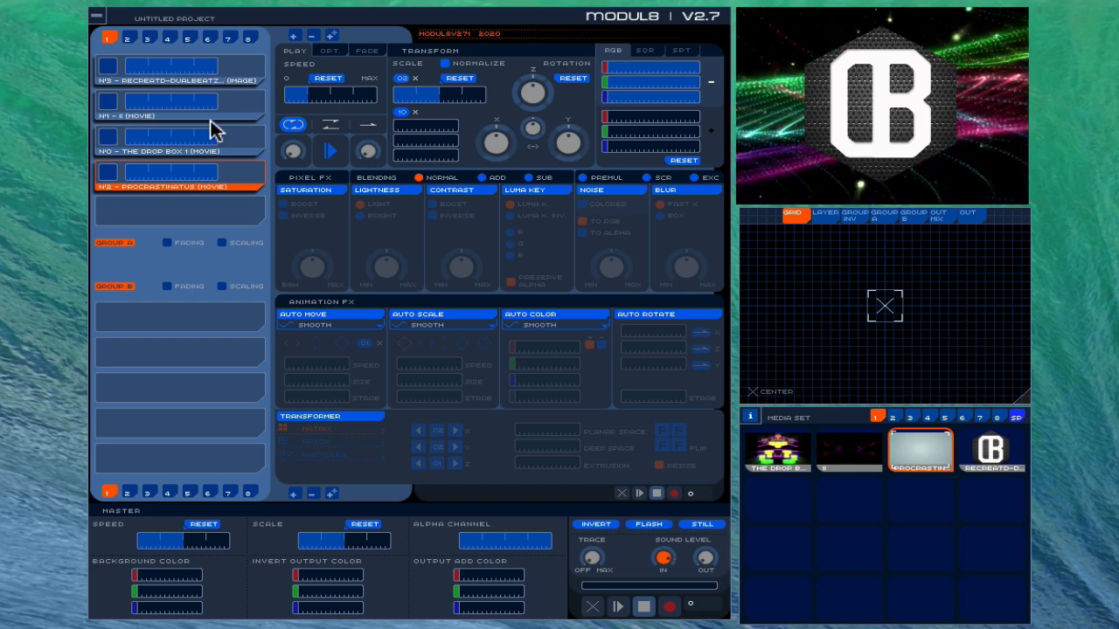
left_click(178, 68)
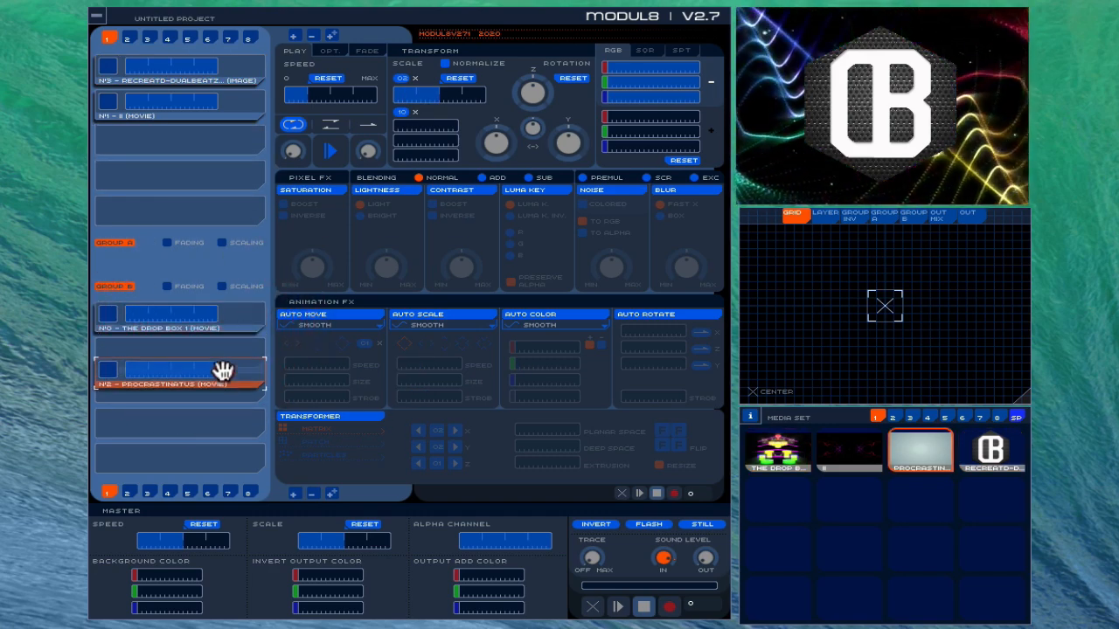
Move The Drop Box and Procrastinatus layers into the second group slot and label it Group B
left_click(165, 241)
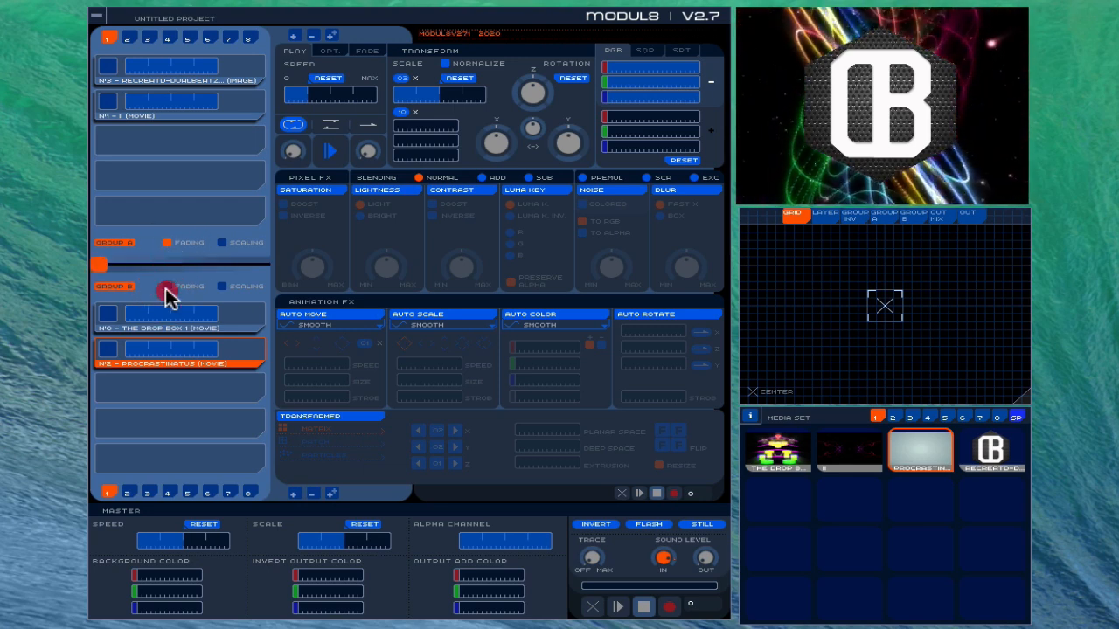
left_click(166, 292)
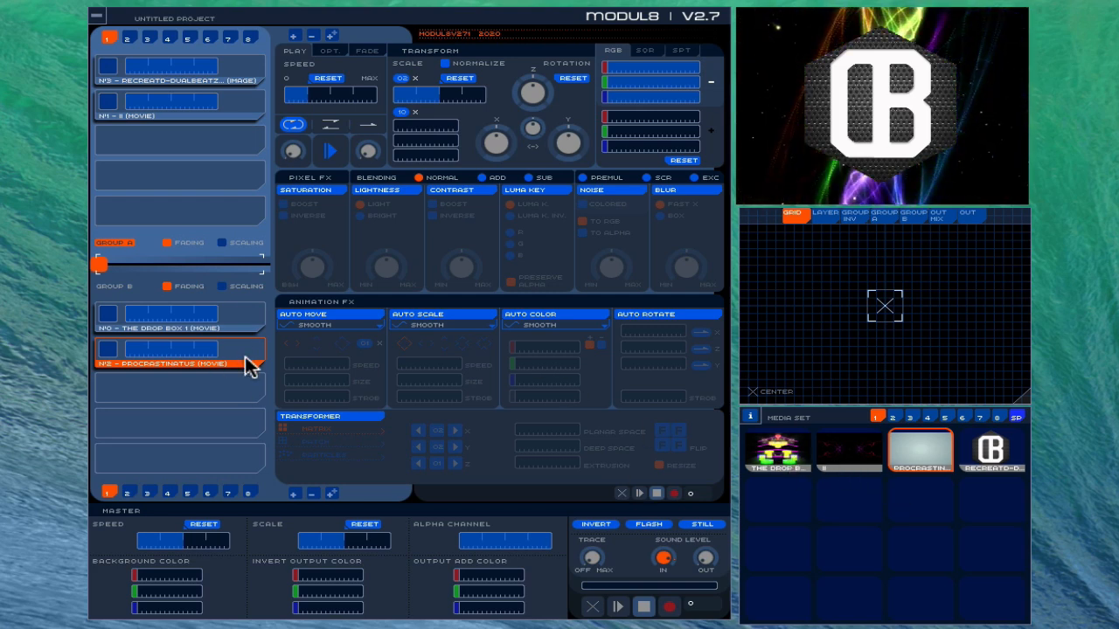
mouse_move(255, 80)
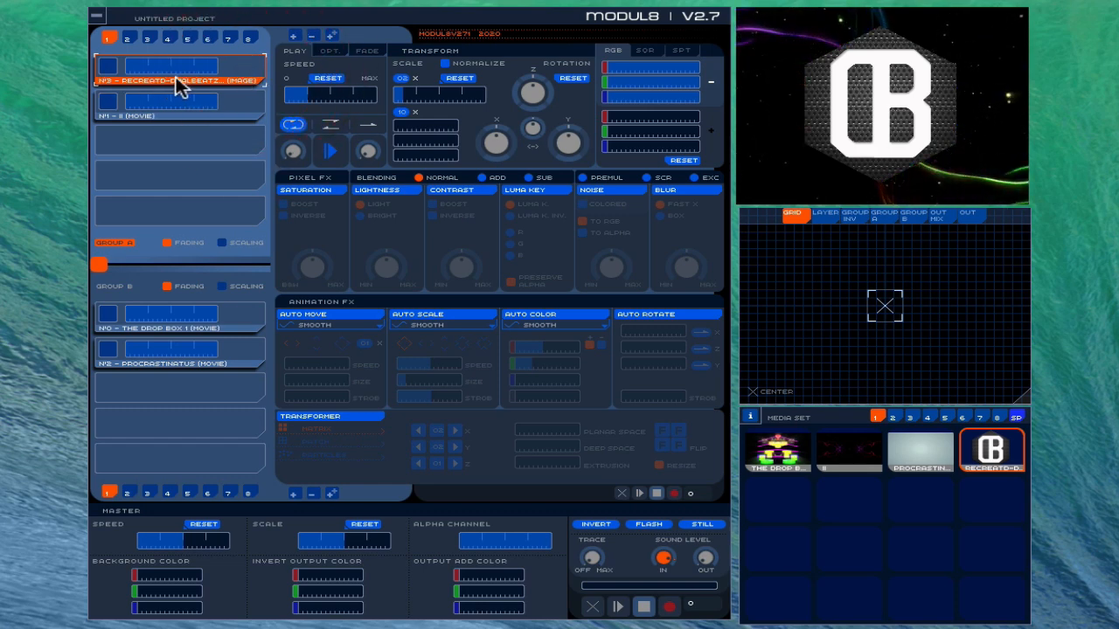
mouse_move(794, 498)
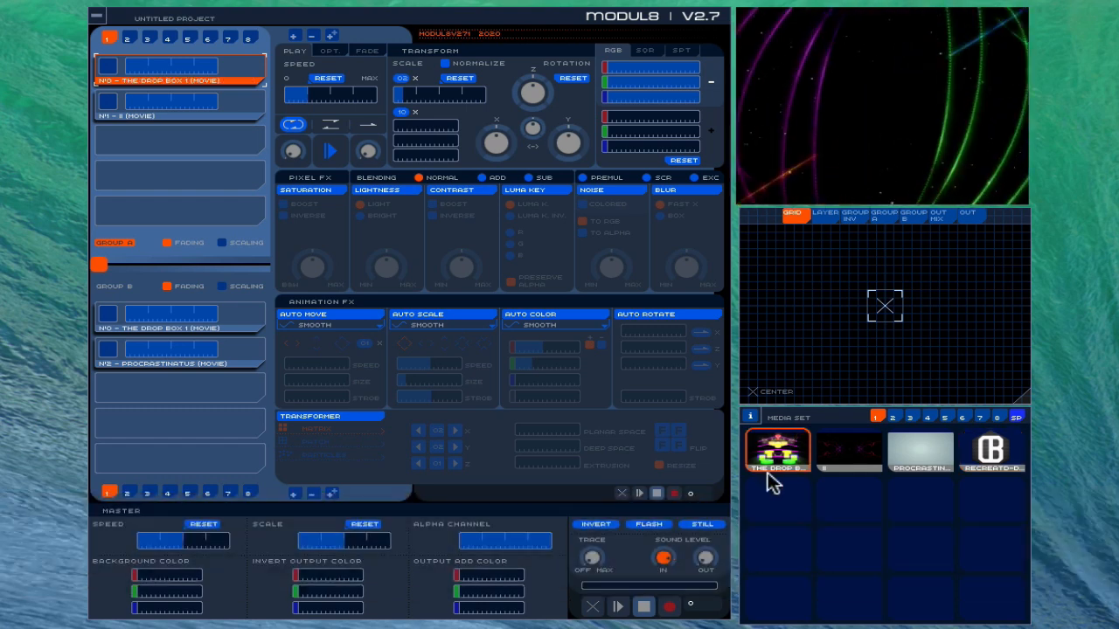
Load the second movie clip onto the top layer in place of the logo
left_click(848, 451)
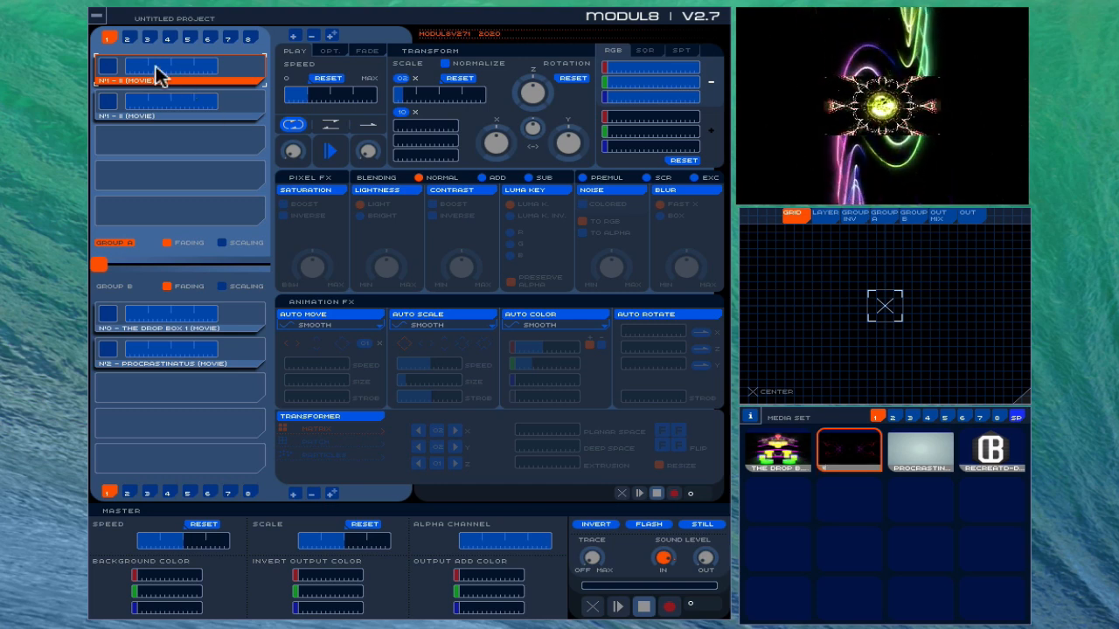
Assign keys to the media clips in Keyboard Mapping mode, then trigger them to swap the top layer back to the logo
left_click(33, 9)
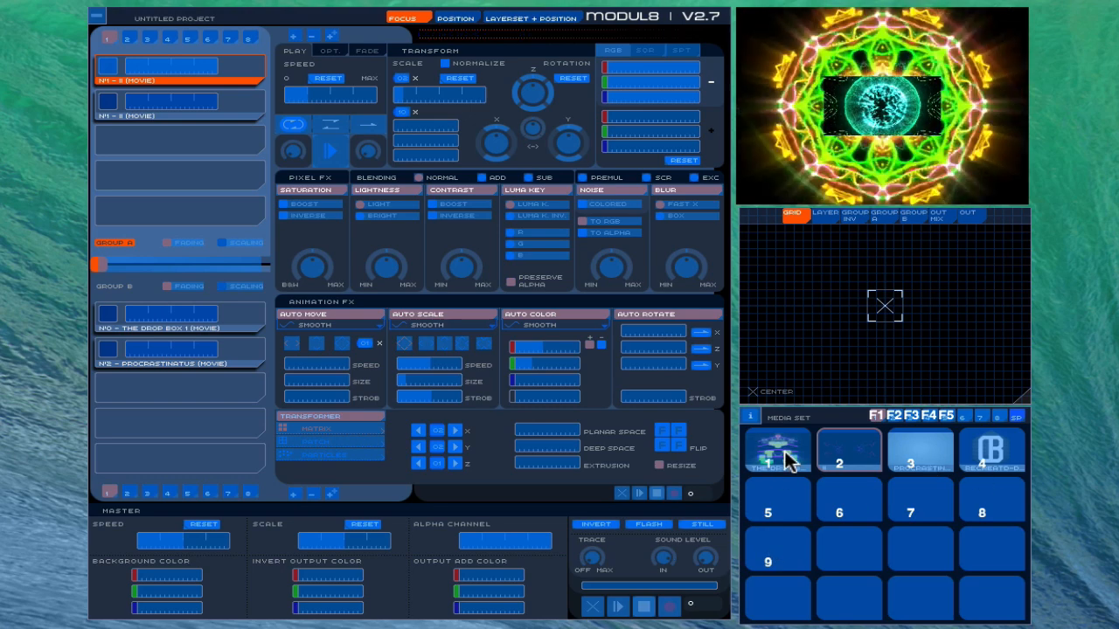
left_click(776, 451)
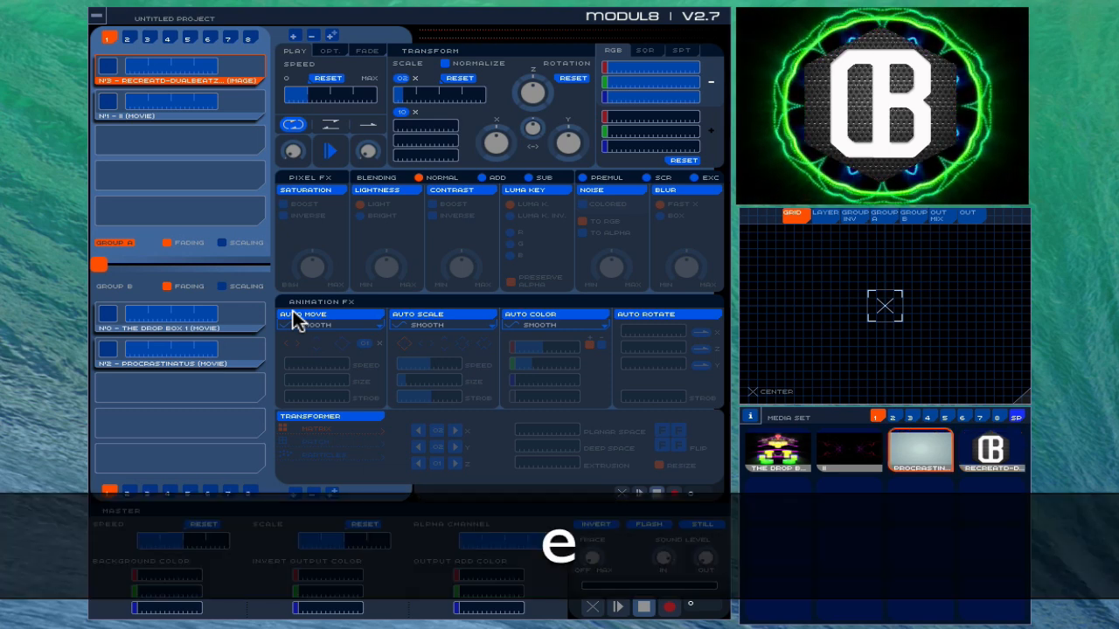
left_click(848, 451)
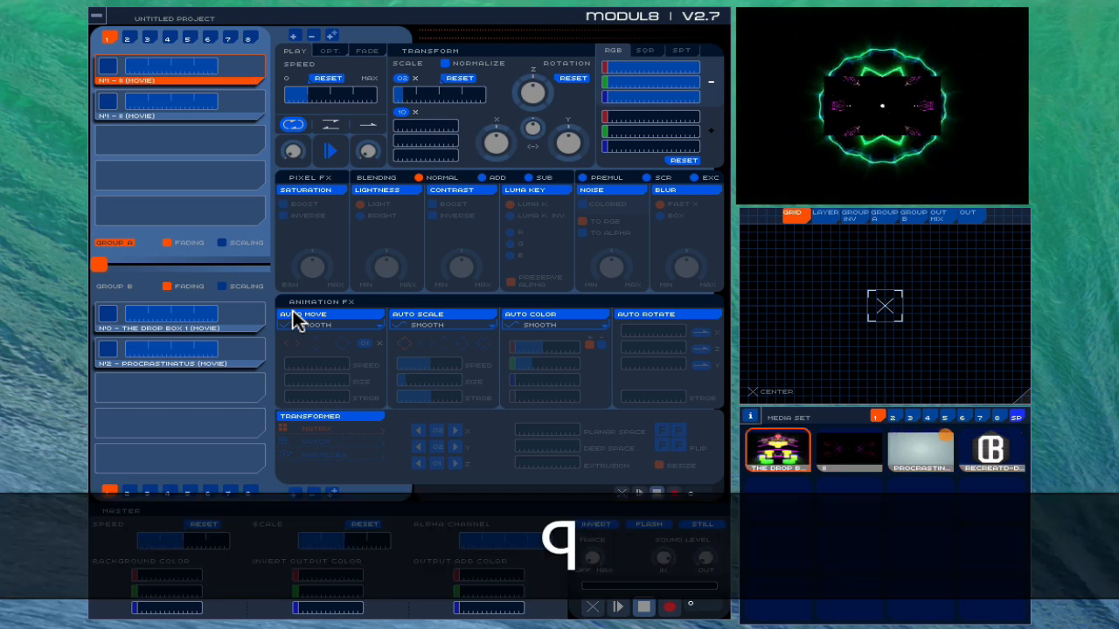
left_click(993, 451)
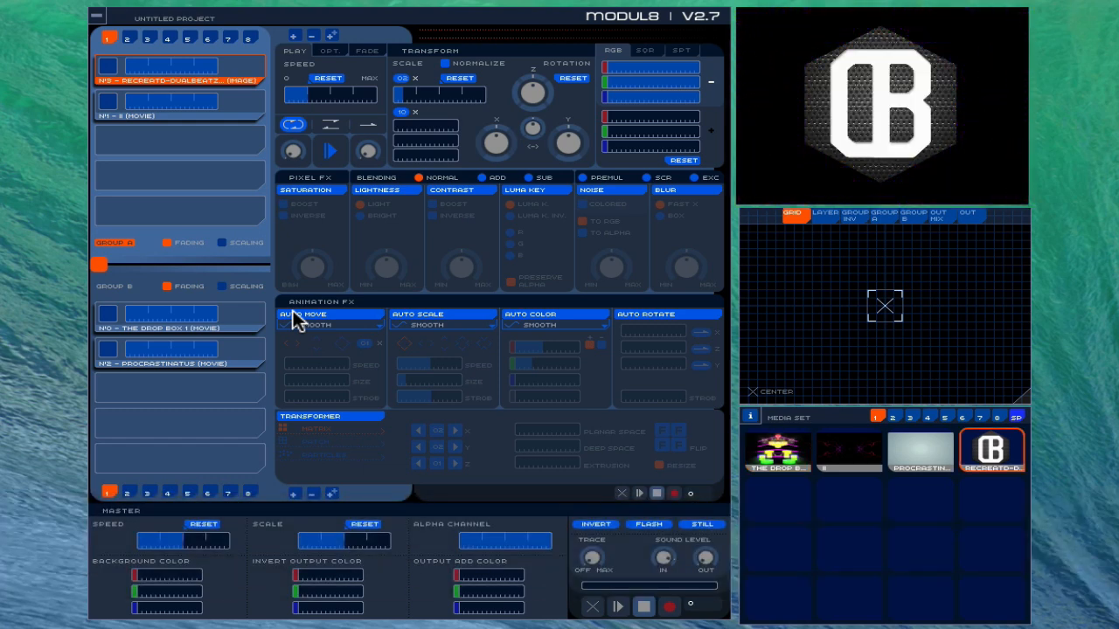
mouse_move(258, 283)
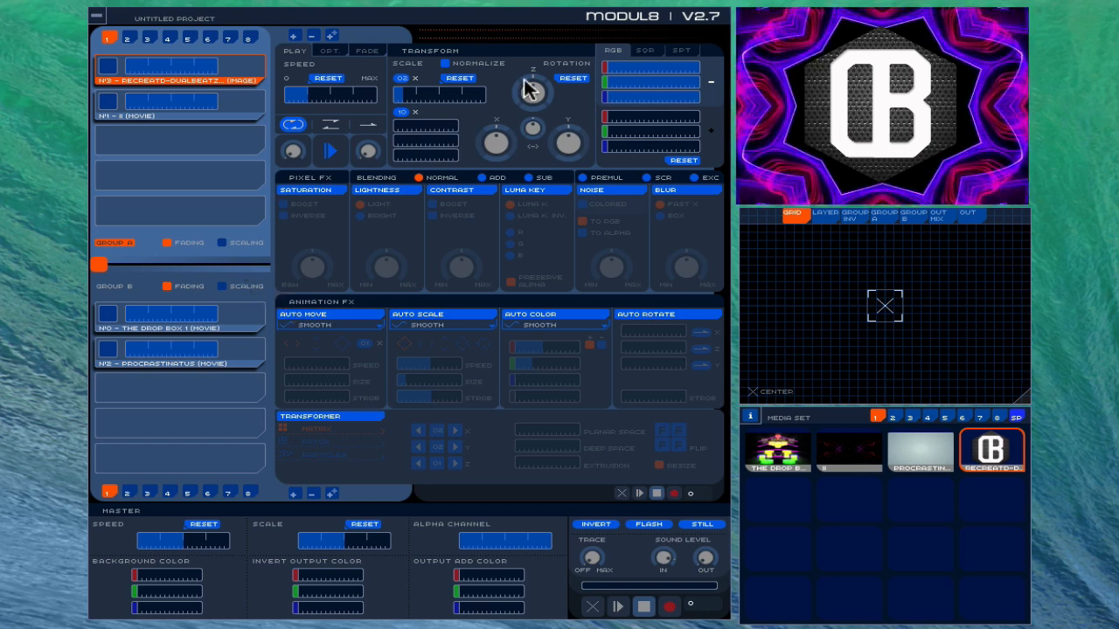
Choose Full Screen (⌘U) from the Output menu, raising the leave-full-screen notice
left_click(161, 9)
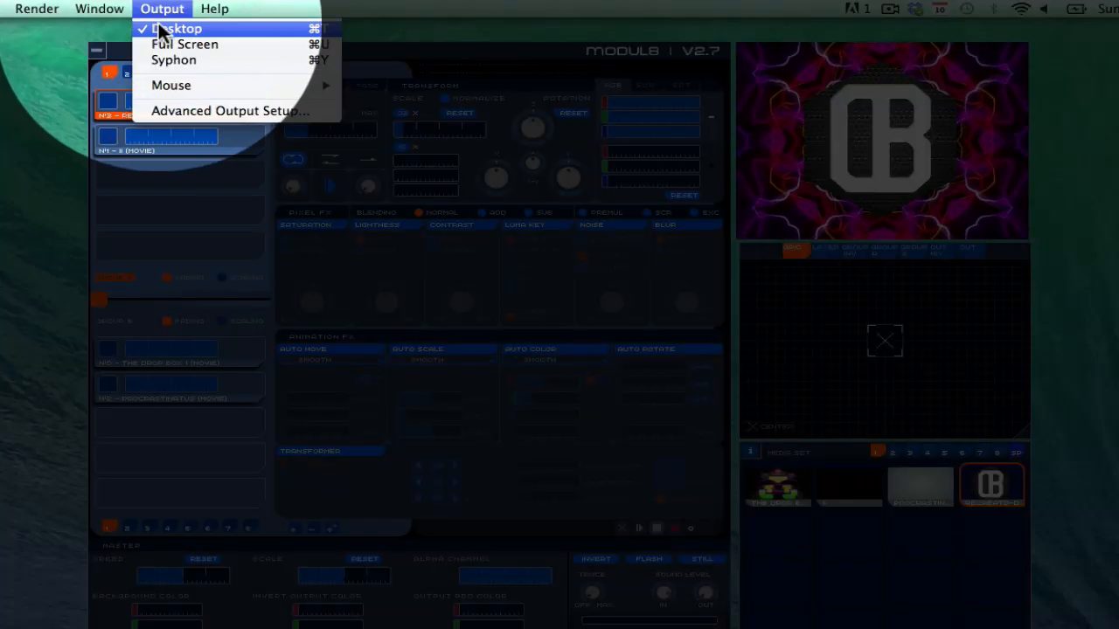
mouse_move(186, 44)
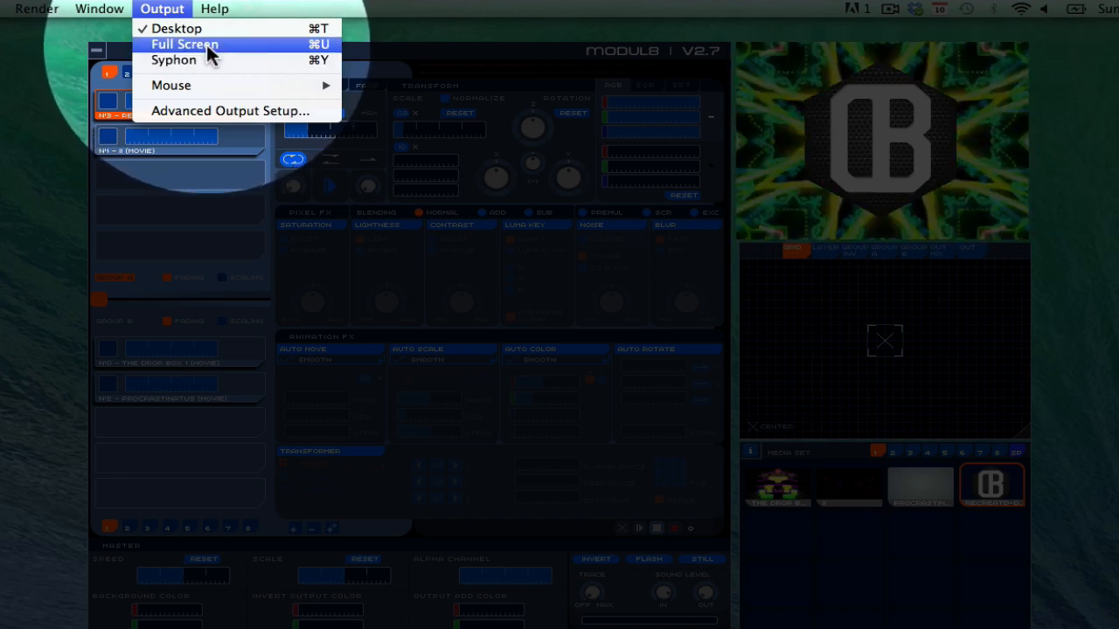
left_click(185, 43)
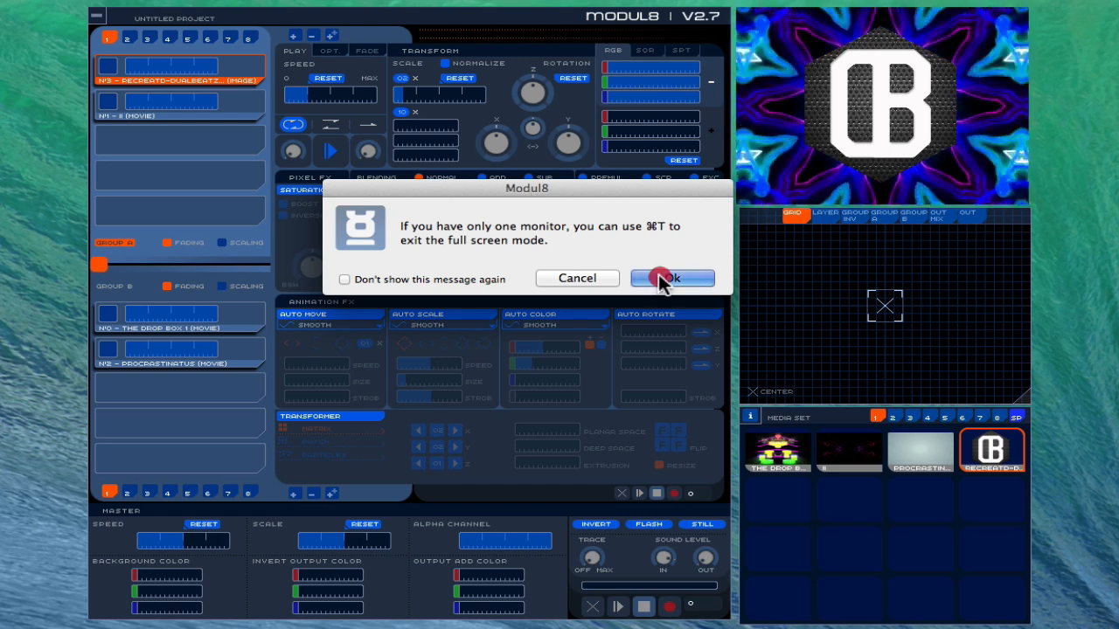
Acknowledge the full-screen mode alert with OK so output runs full screen
left_click(671, 278)
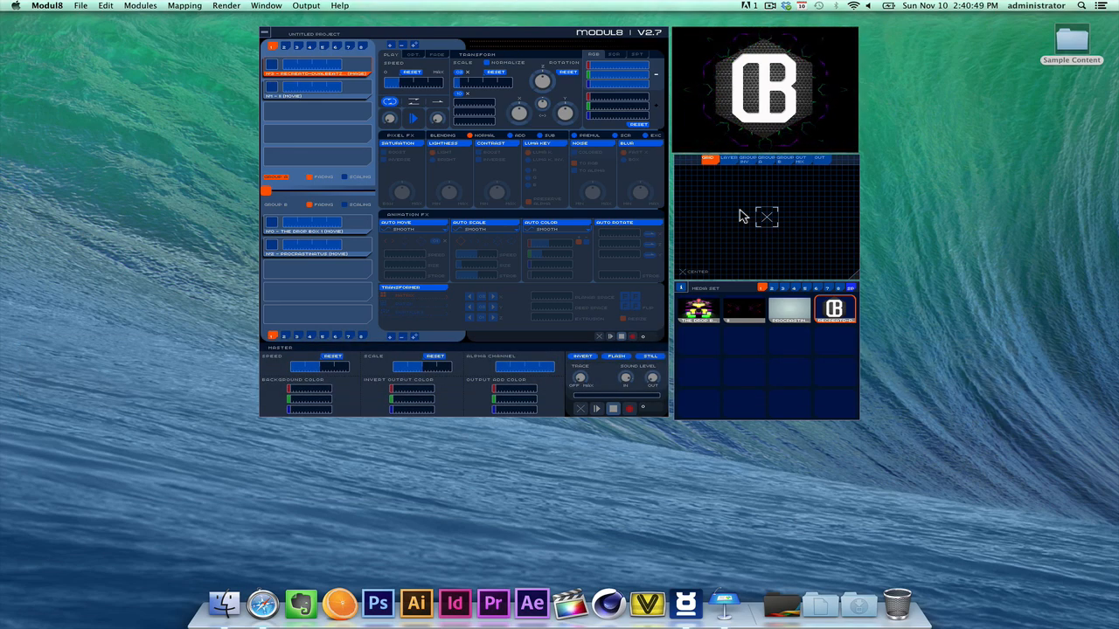